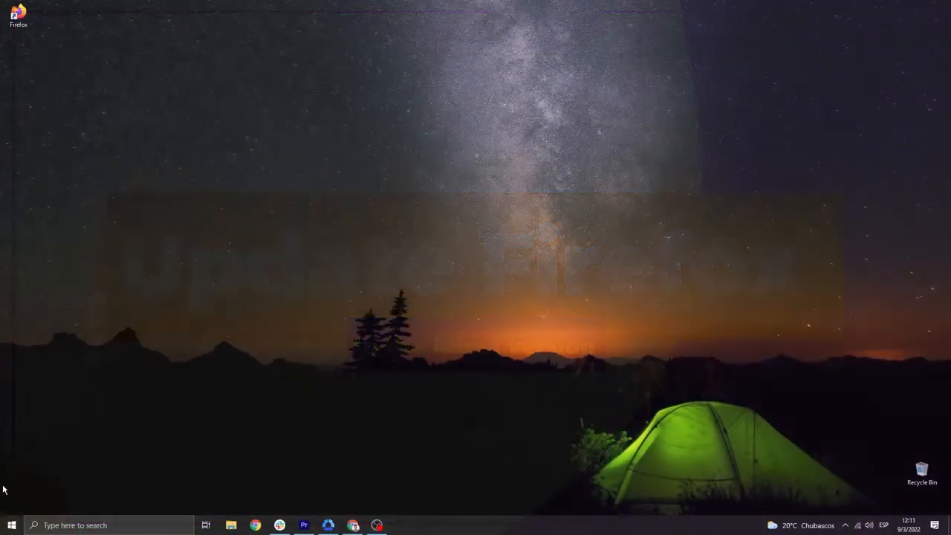
- Confirm via Help > About Firefox that version 98.0 is up to date, then close the dialog
type("FIR")
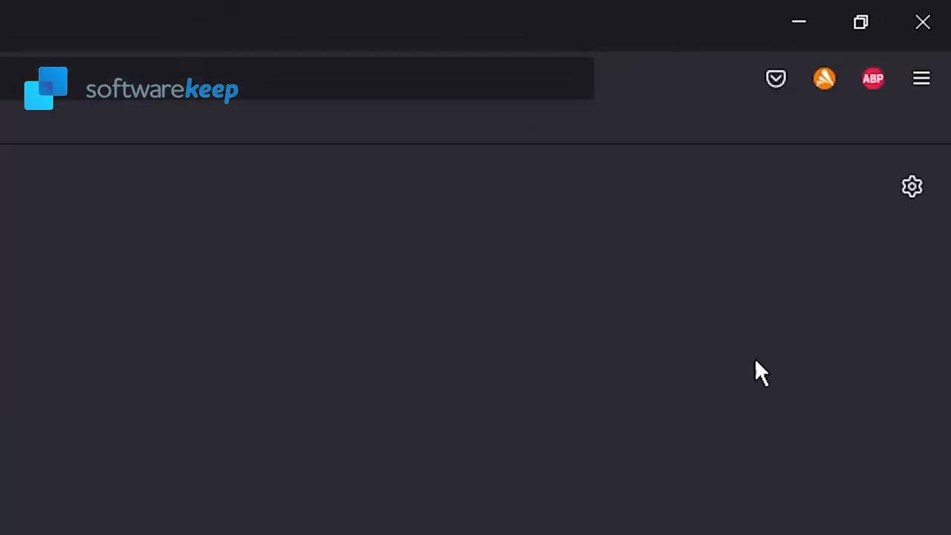
left_click(921, 78)
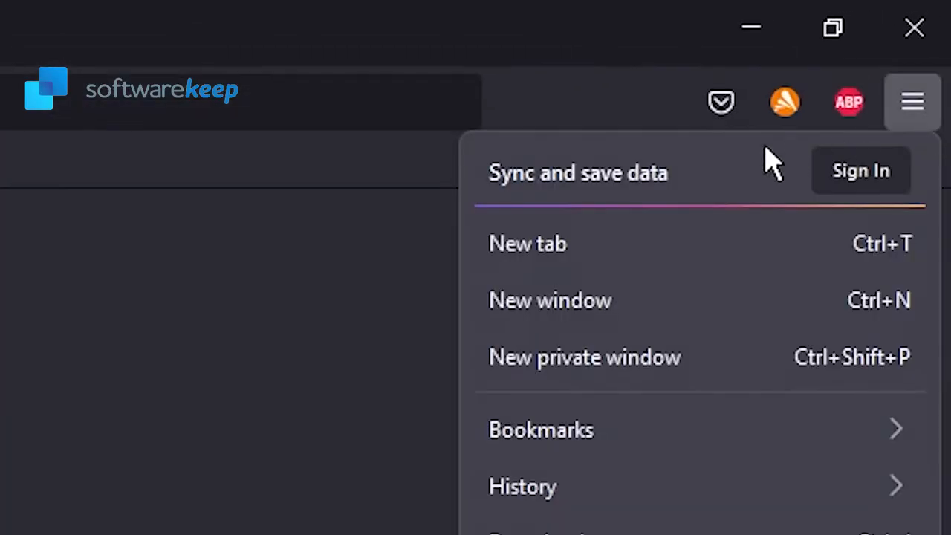
scroll("down", 3)
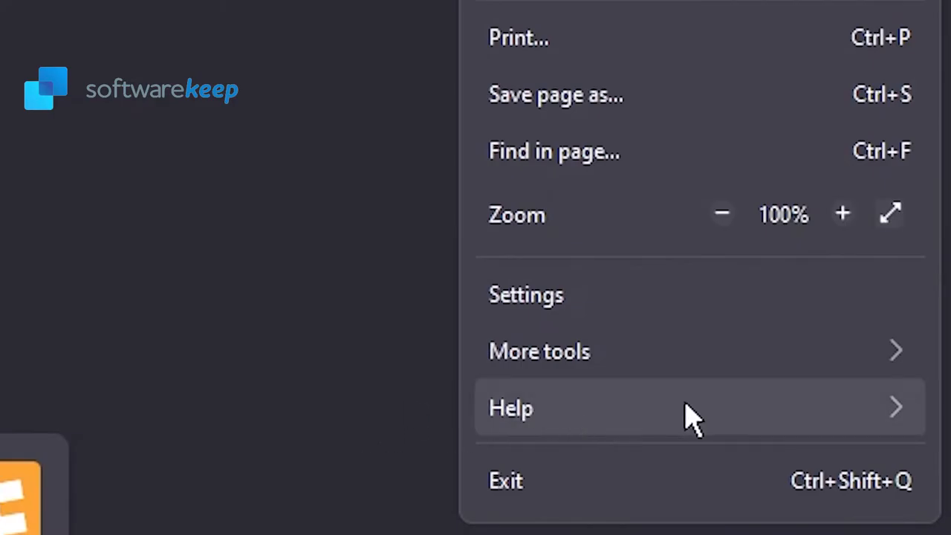
left_click(511, 407)
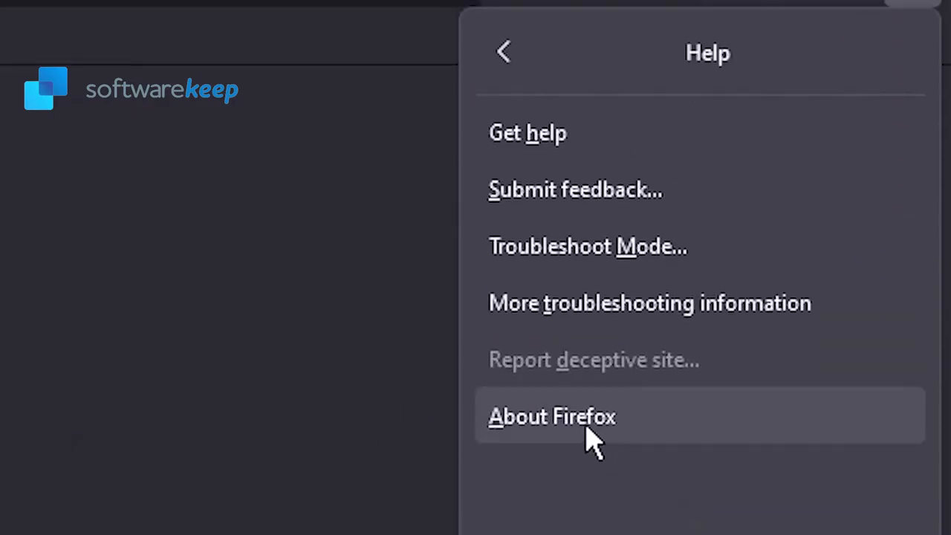
left_click(552, 415)
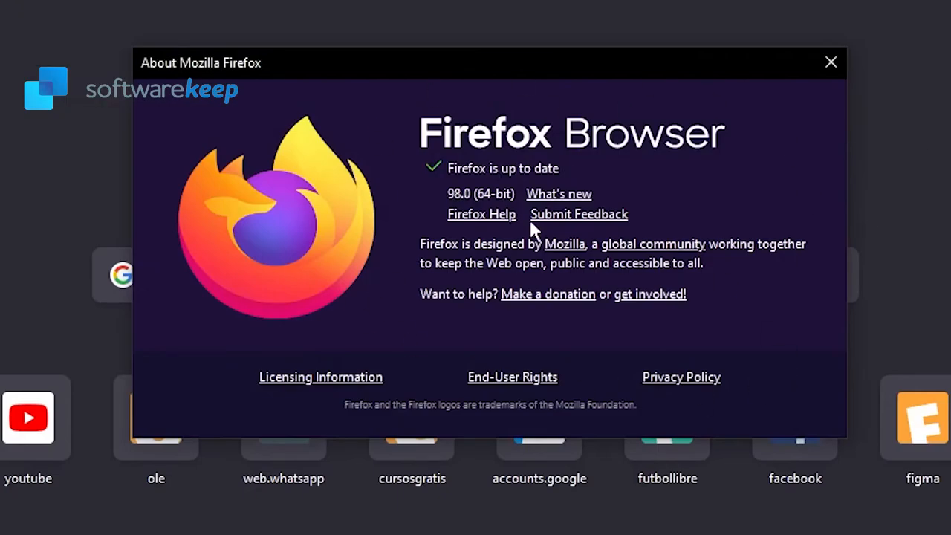
mouse_move(823, 344)
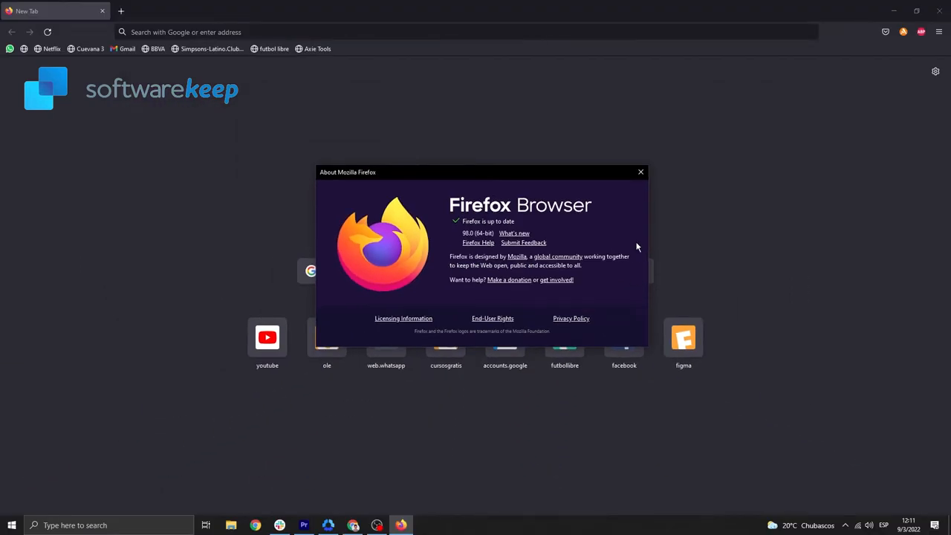
left_click(641, 172)
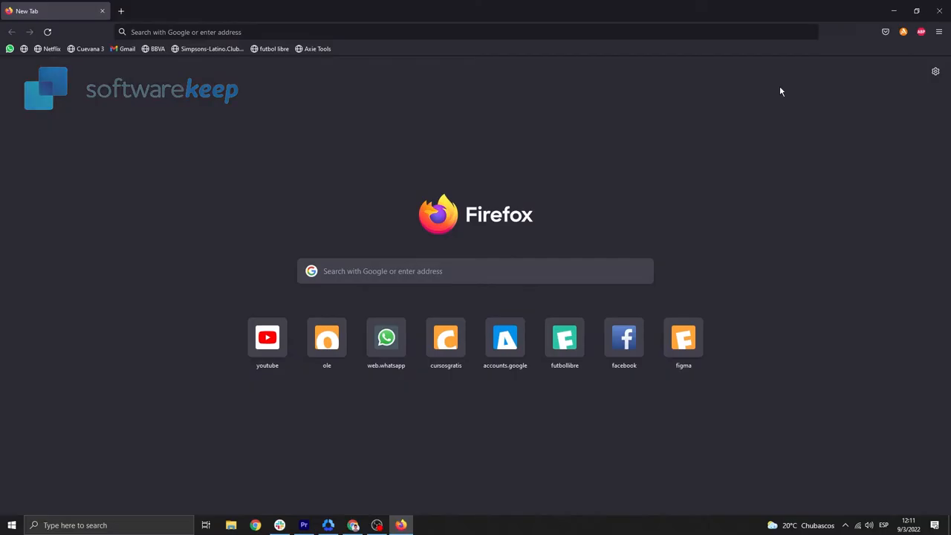
left_click(11, 525)
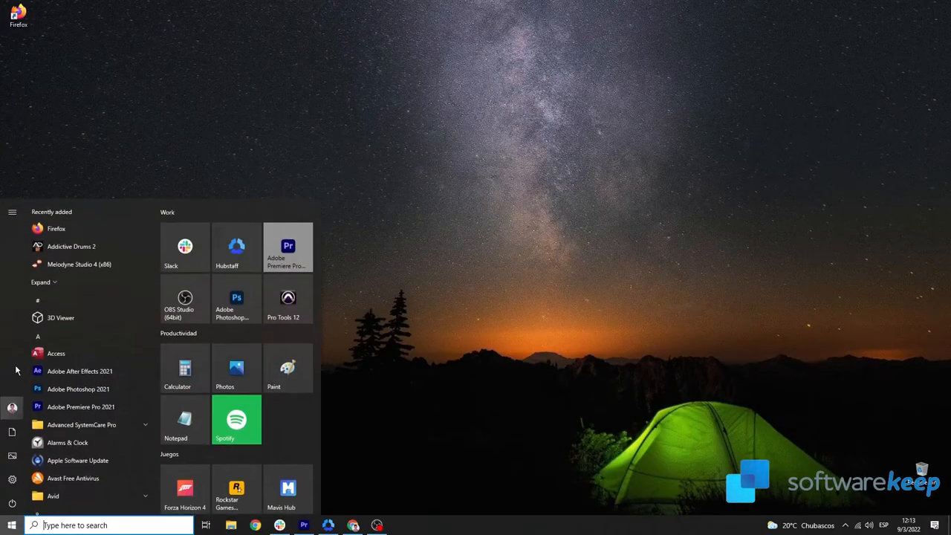
- Navigate to about:preferences and scroll the General settings down to the Performance section
left_click(57, 228)
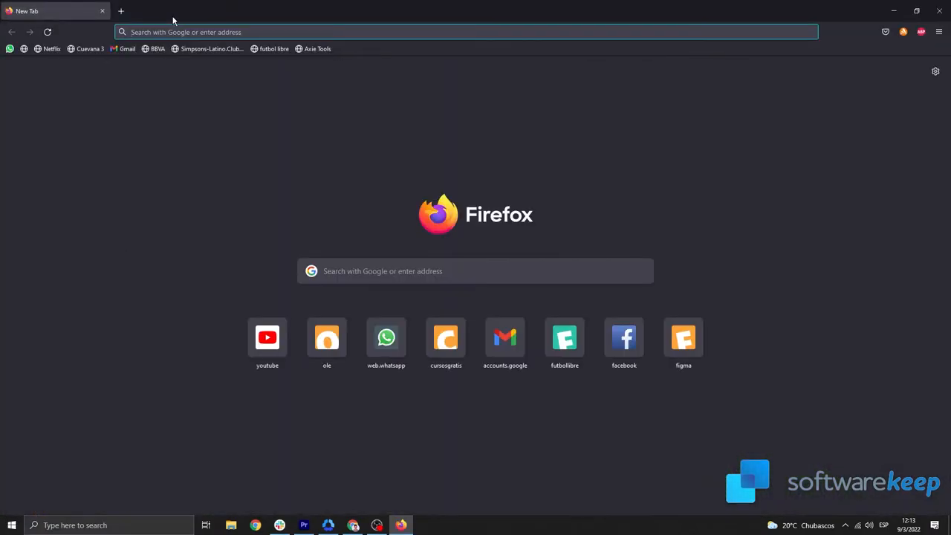
type("ABerturasnorte.com.ar/")
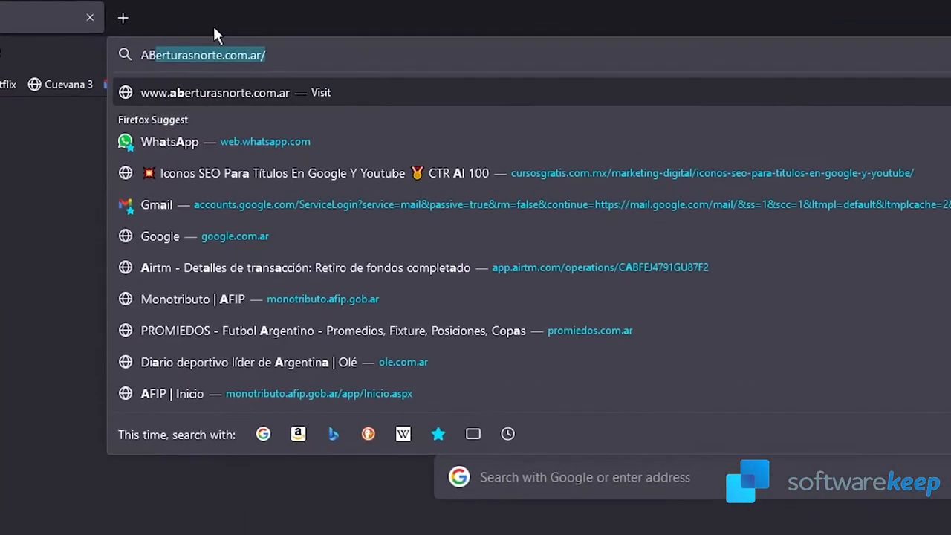
type("ABOUT:PREFEREnces")
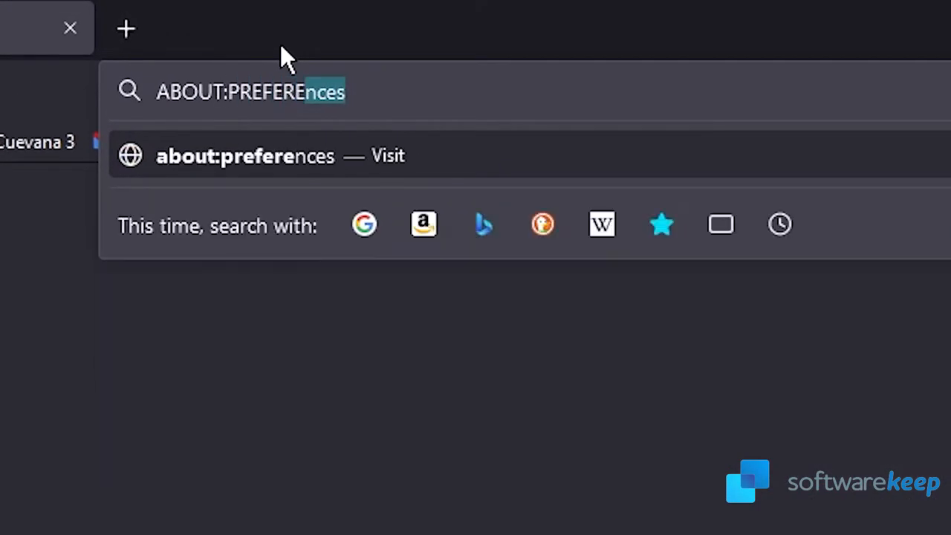
left_click(345, 90)
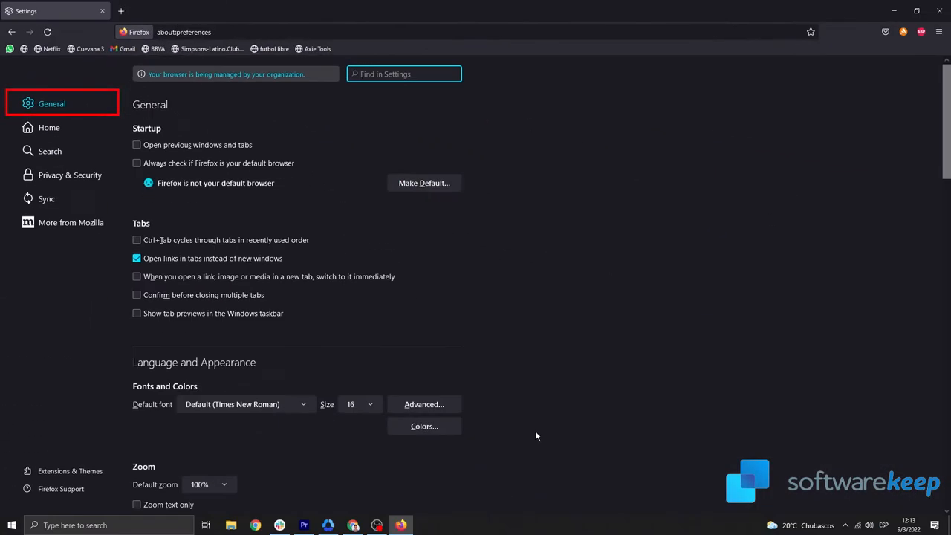
scroll("down", 3)
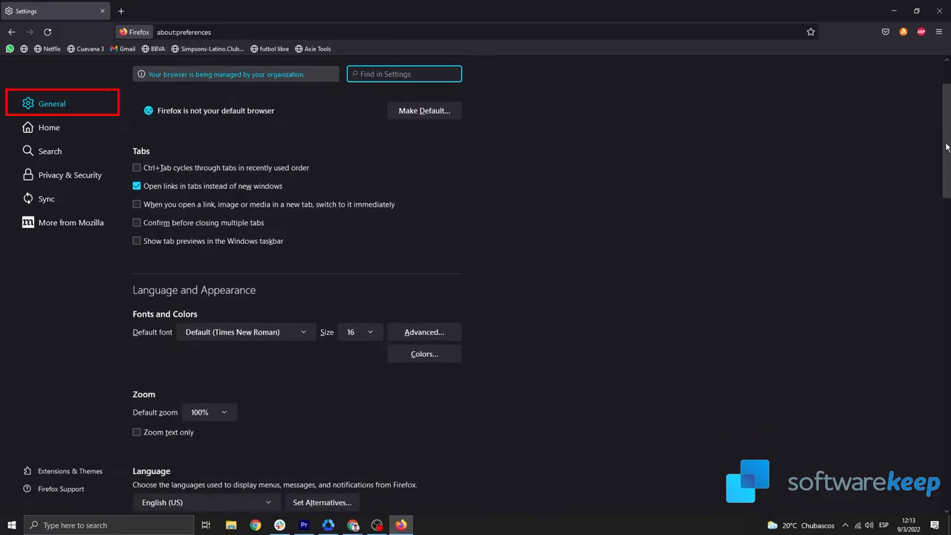
scroll("down", 3)
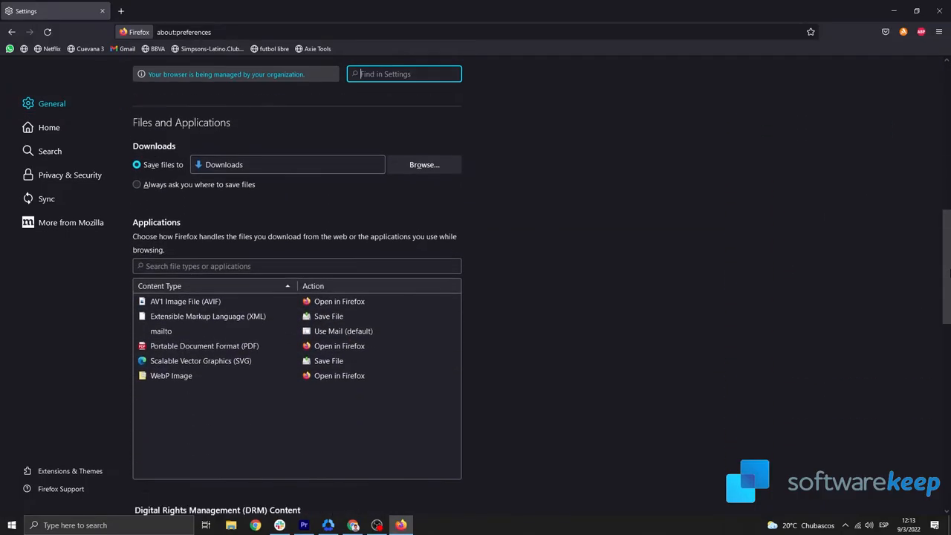
scroll("down", 3)
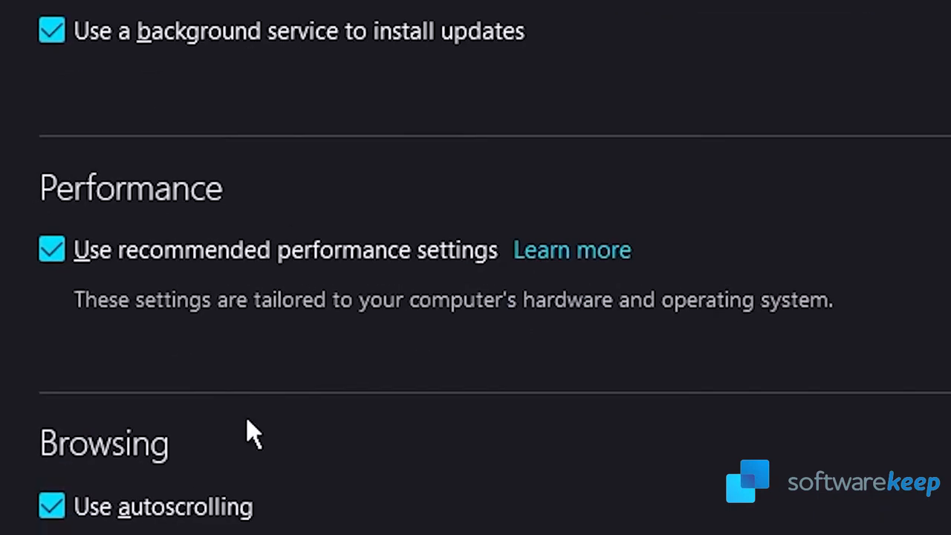
- Uncheck 'Use recommended performance settings' while leaving hardware acceleration enabled
left_click(51, 249)
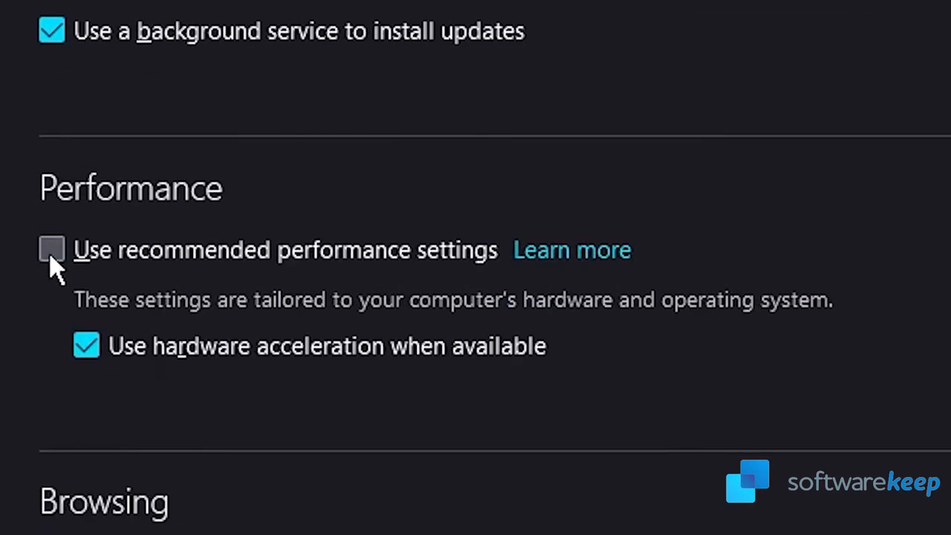
left_click(52, 248)
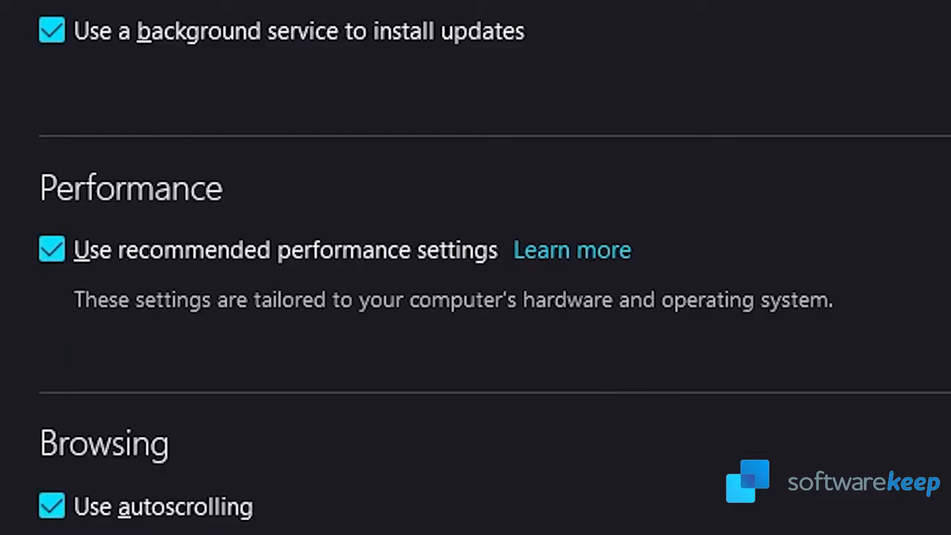
left_click(52, 249)
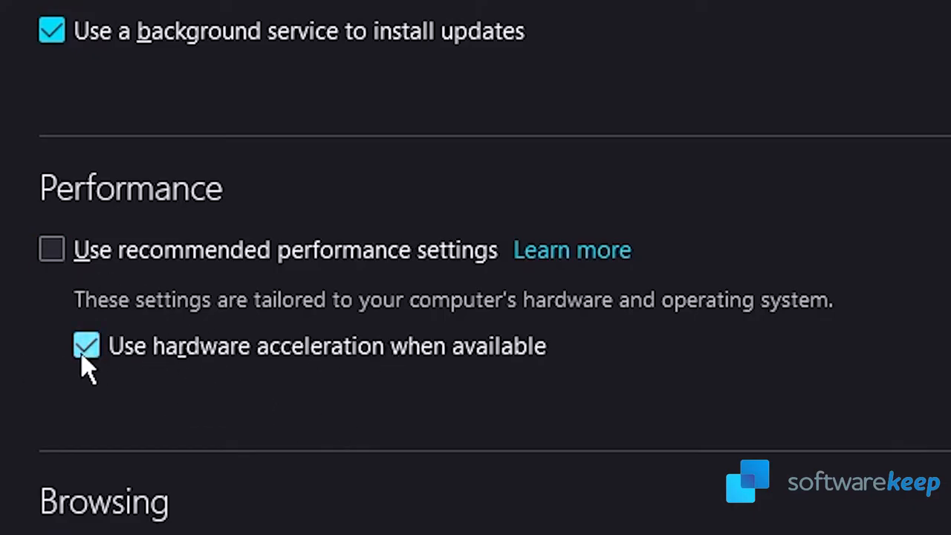
left_click(86, 345)
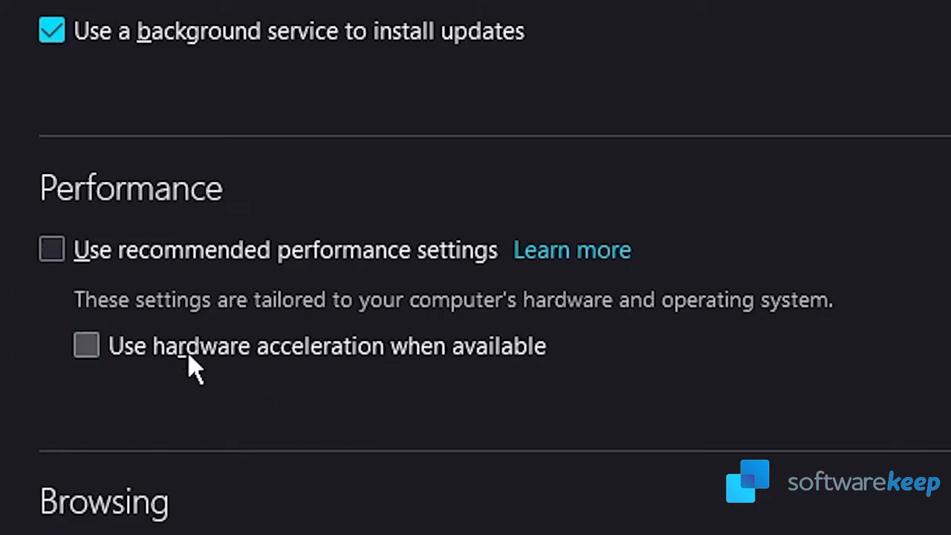
left_click(85, 345)
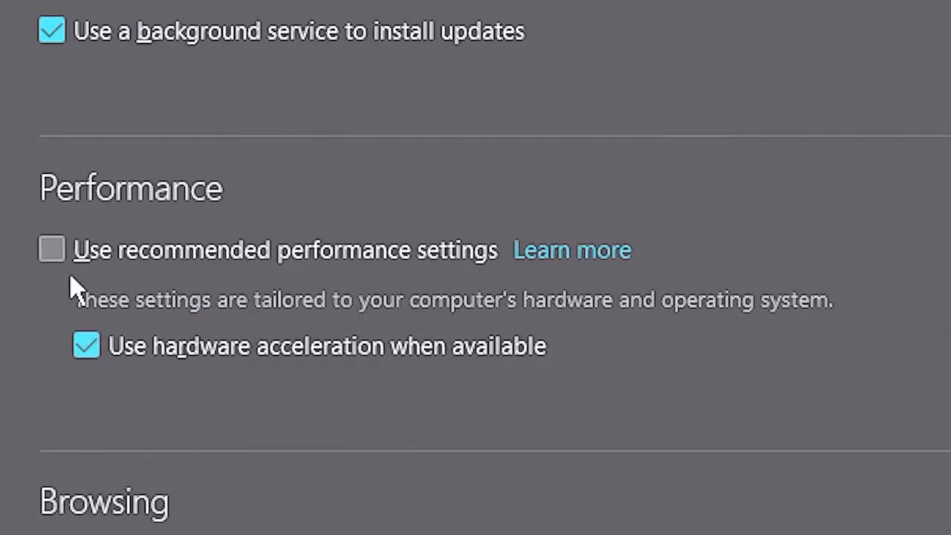
left_click(164, 11)
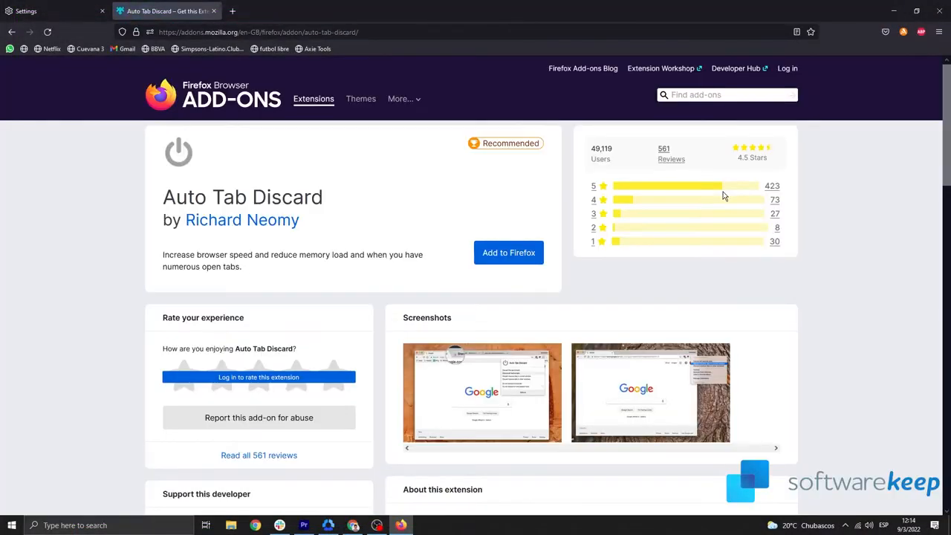
mouse_move(683, 193)
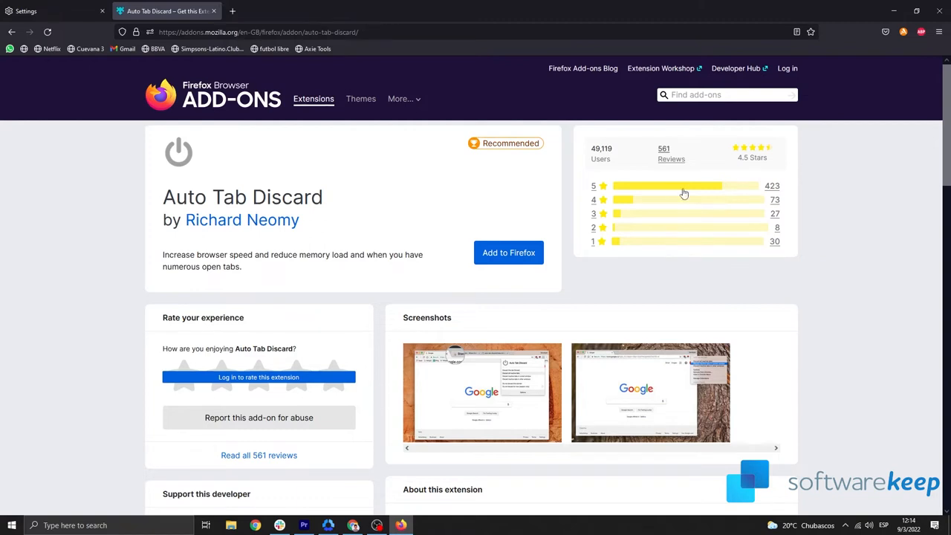
mouse_move(188, 248)
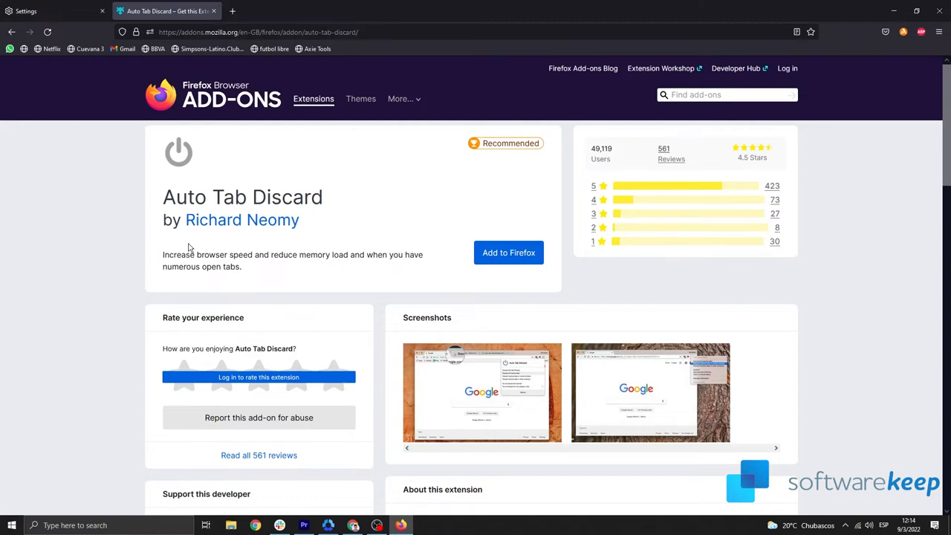
- Add Auto Tab Discard to Firefox, approve its permissions and allow it in Private Windows
left_click_drag(162, 255, 421, 255)
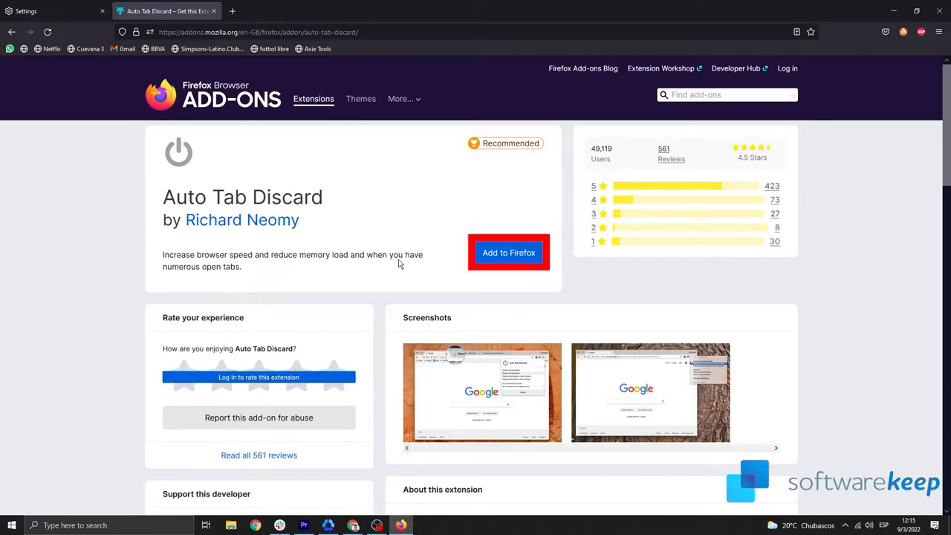
left_click(508, 252)
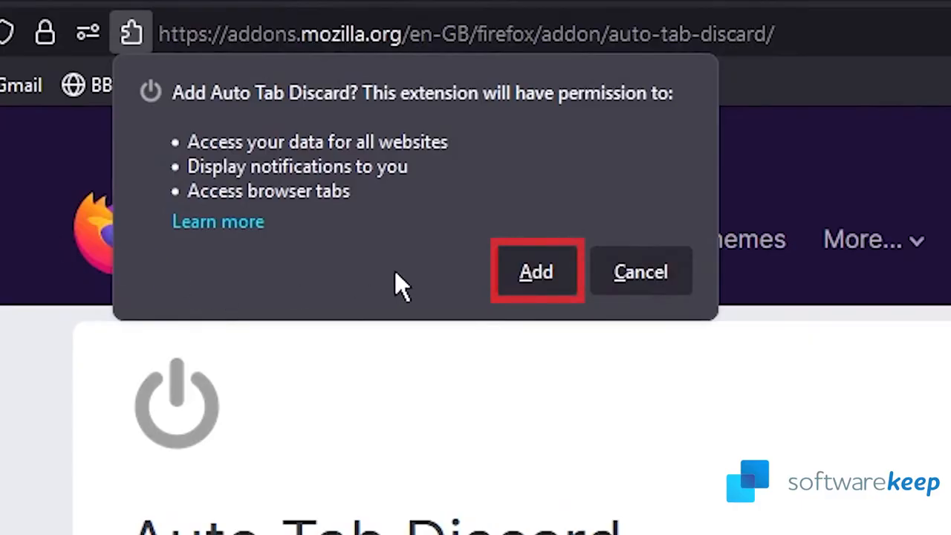
left_click(536, 271)
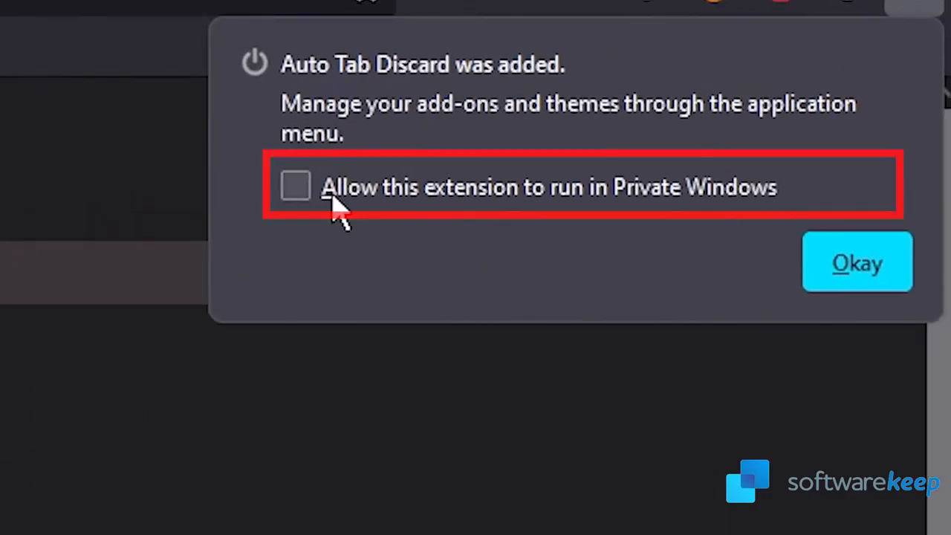
left_click(295, 185)
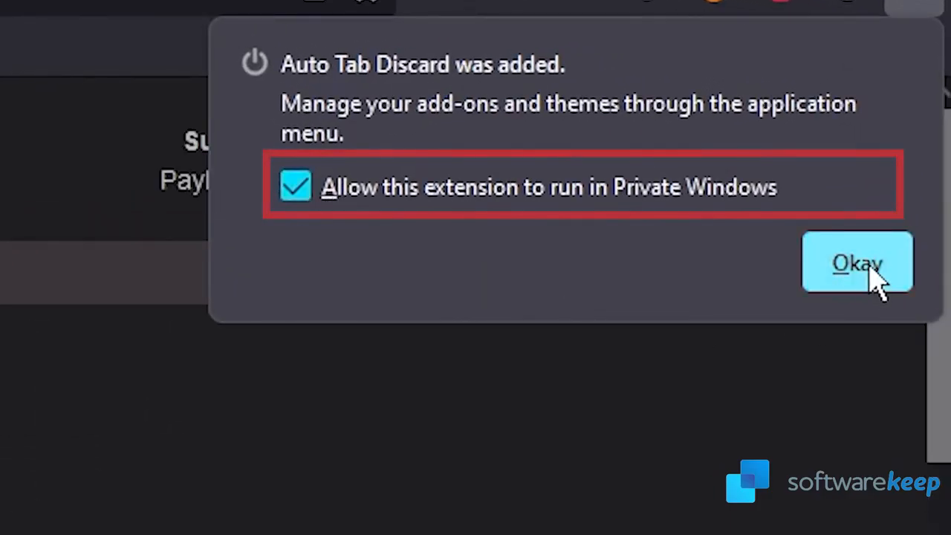
left_click(856, 263)
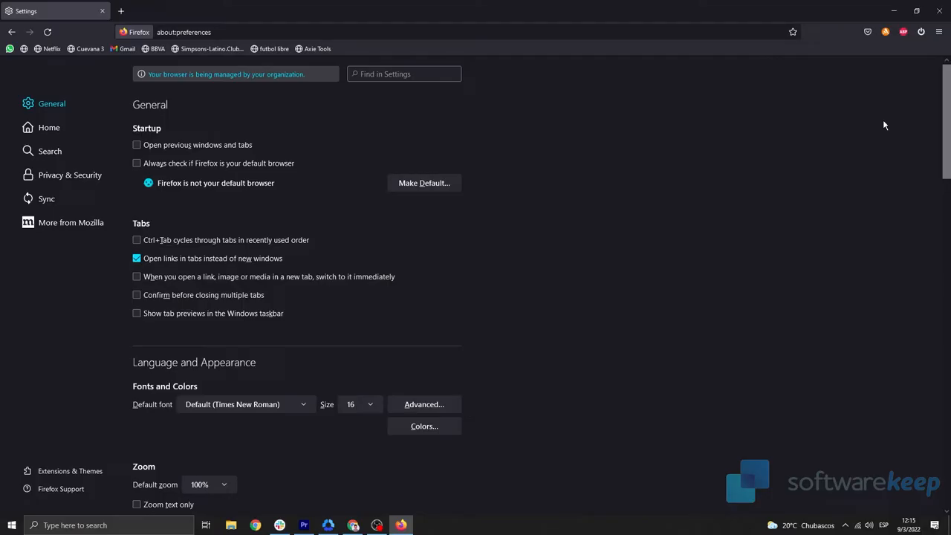
mouse_move(683, 272)
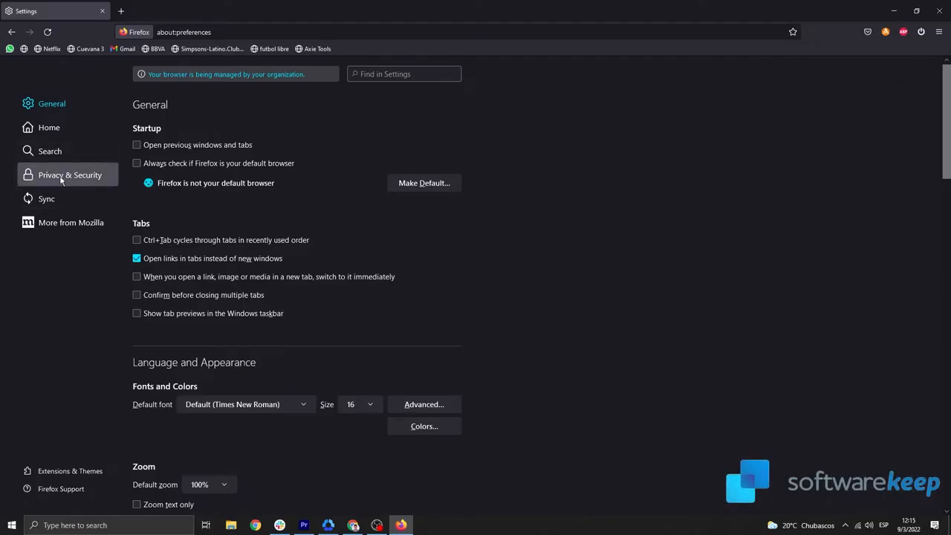
- In Privacy & Security, clear all cookies, site data and cached web content via Clear Data
left_click(70, 175)
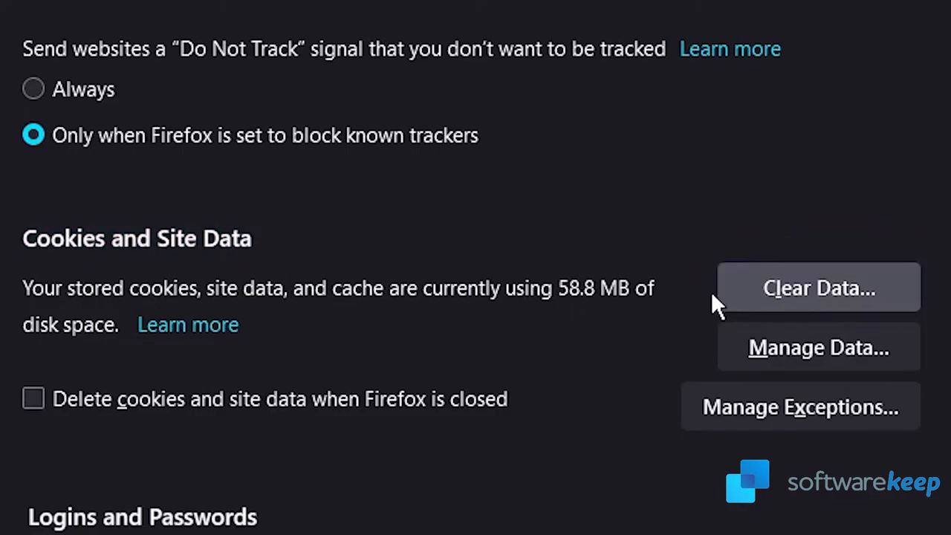
mouse_move(817, 308)
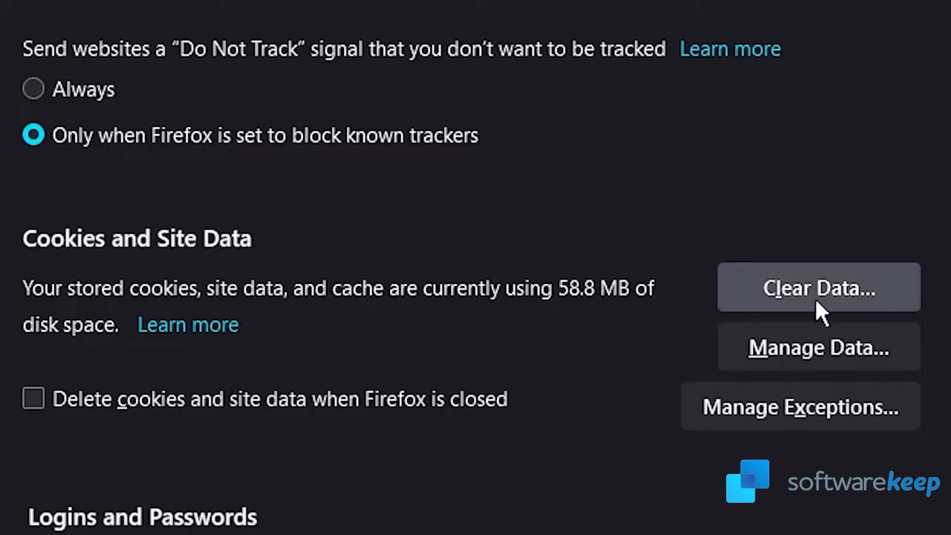
left_click(818, 287)
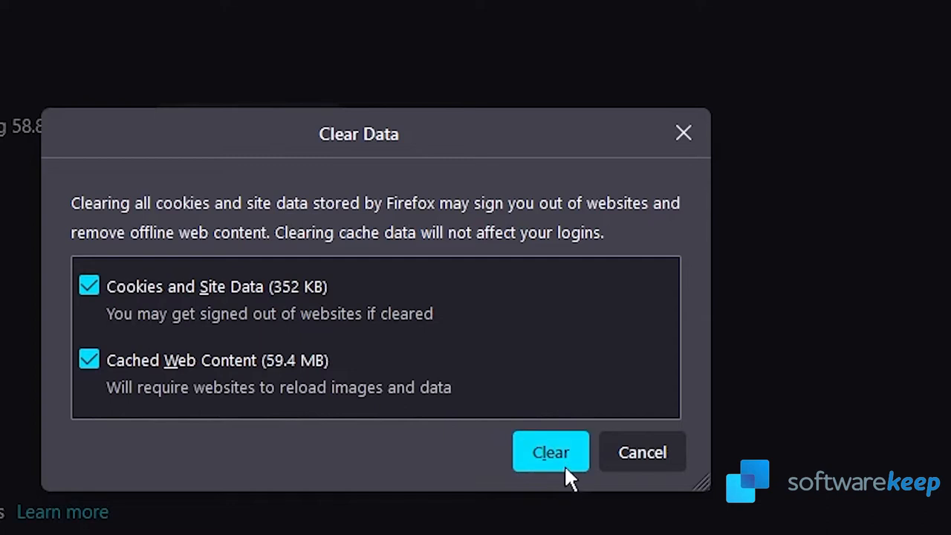
left_click(551, 452)
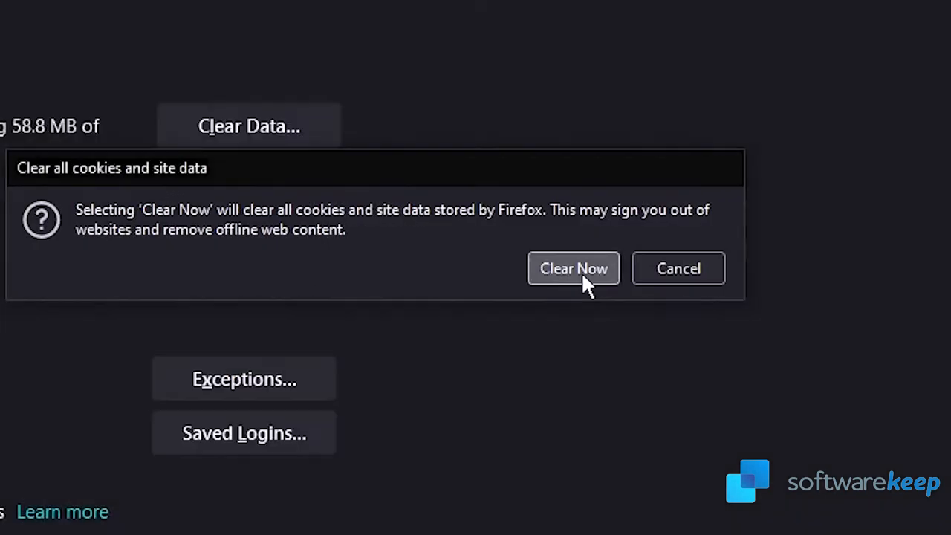
left_click(572, 268)
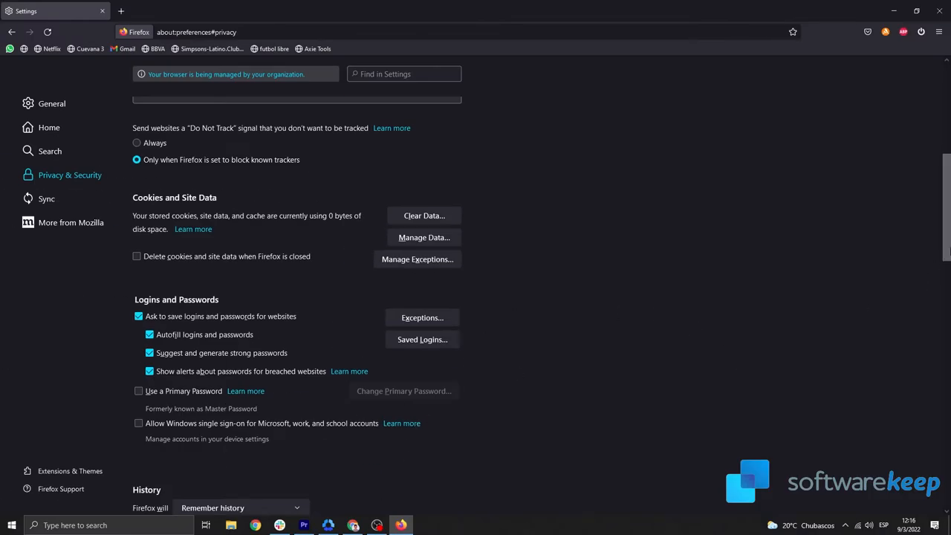
- Clear recent history for the Last hour time range with all History boxes checked
scroll("down", 3)
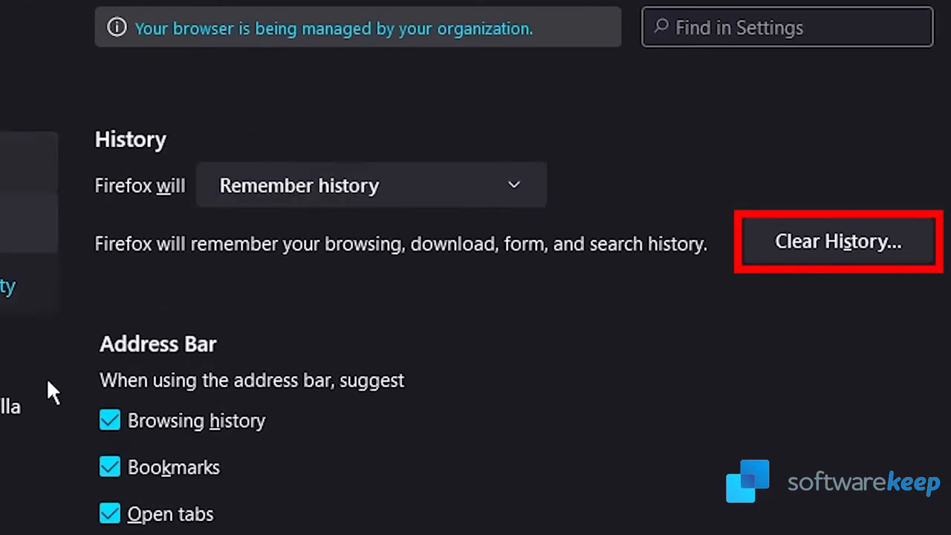
mouse_move(208, 204)
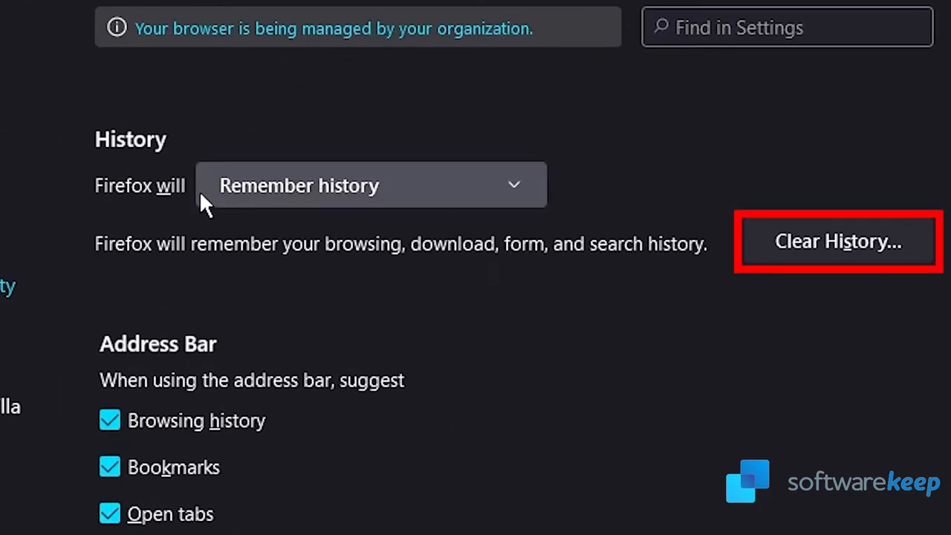
left_click(836, 240)
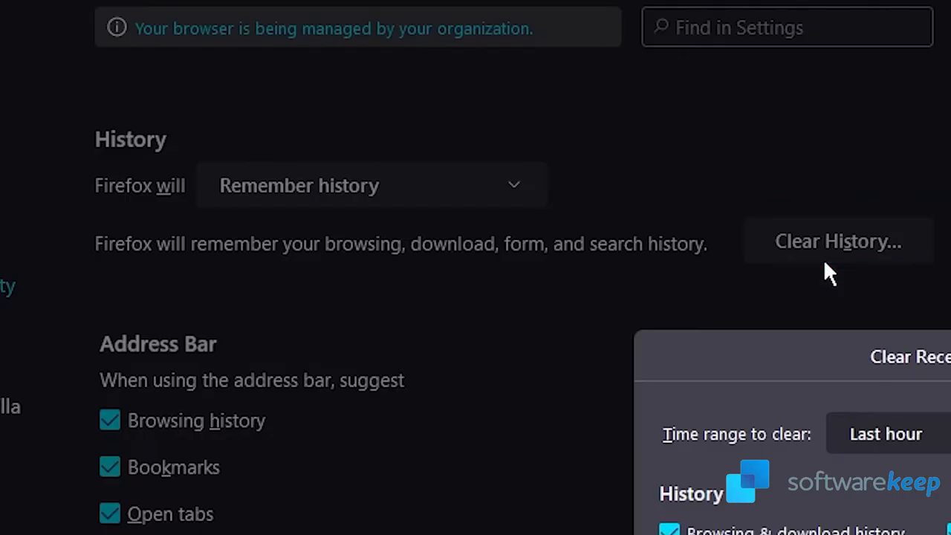
left_click(837, 241)
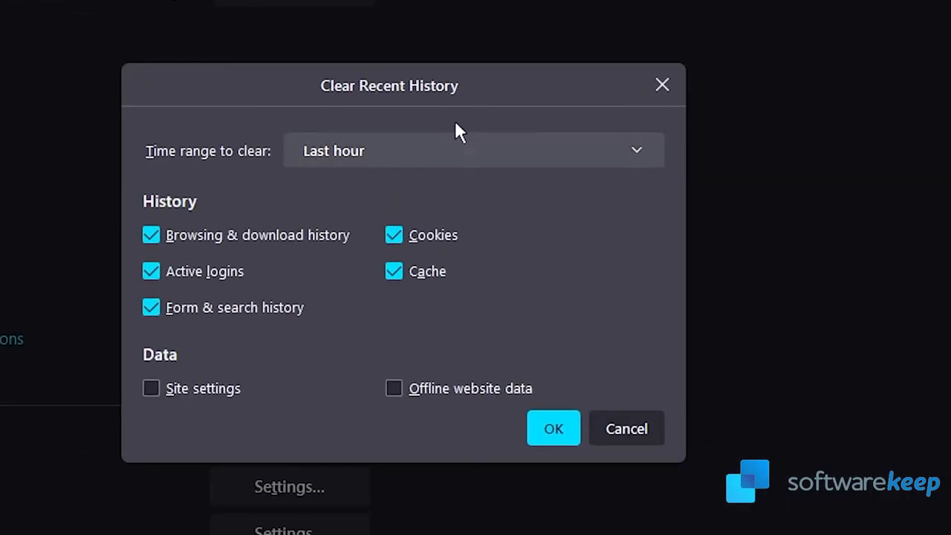
left_click(473, 150)
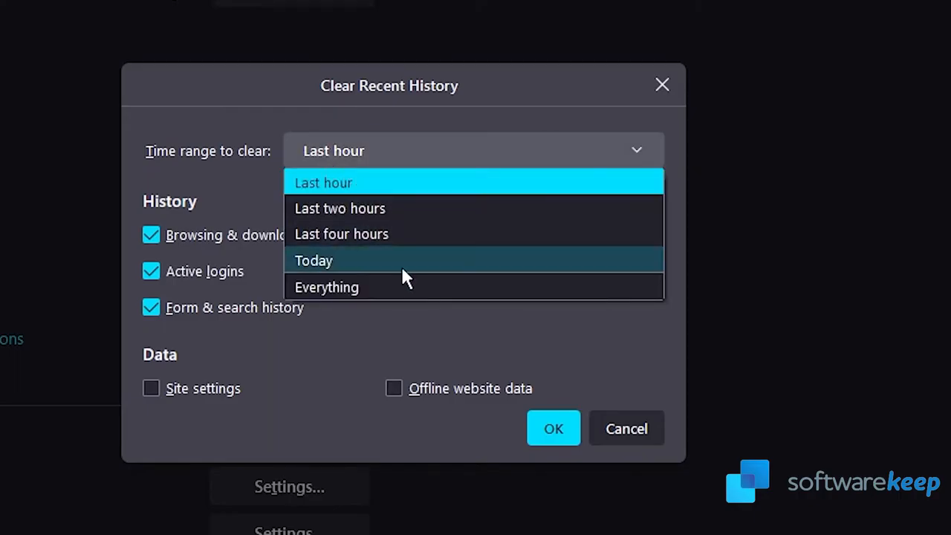
mouse_move(412, 154)
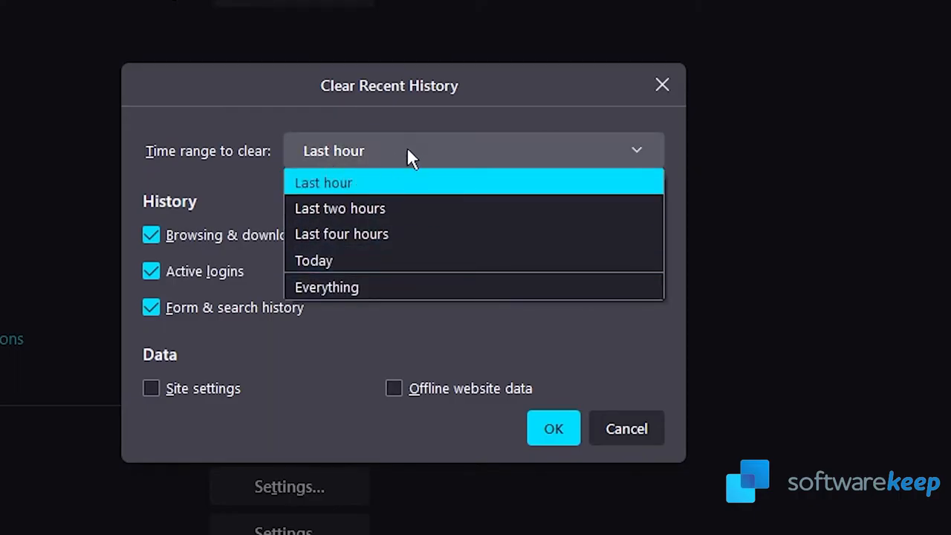
left_click(324, 183)
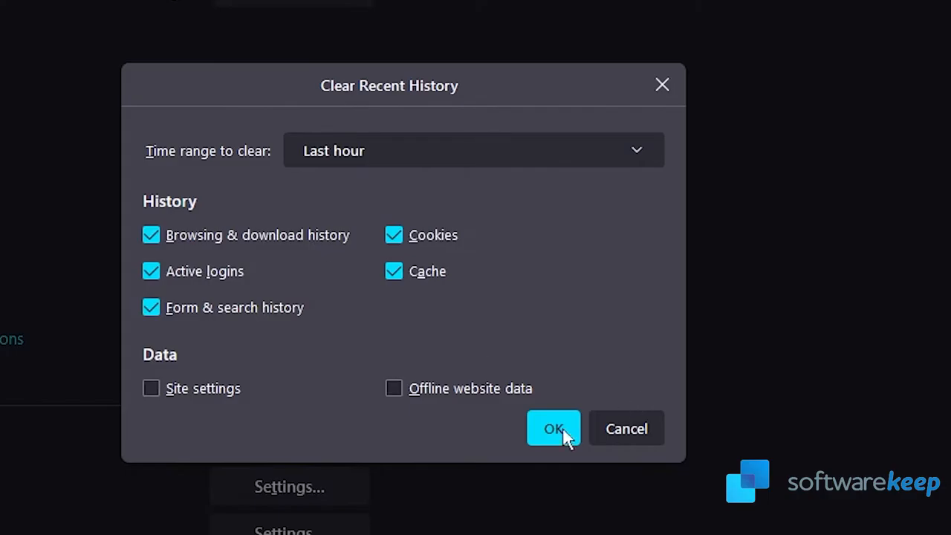
left_click(553, 429)
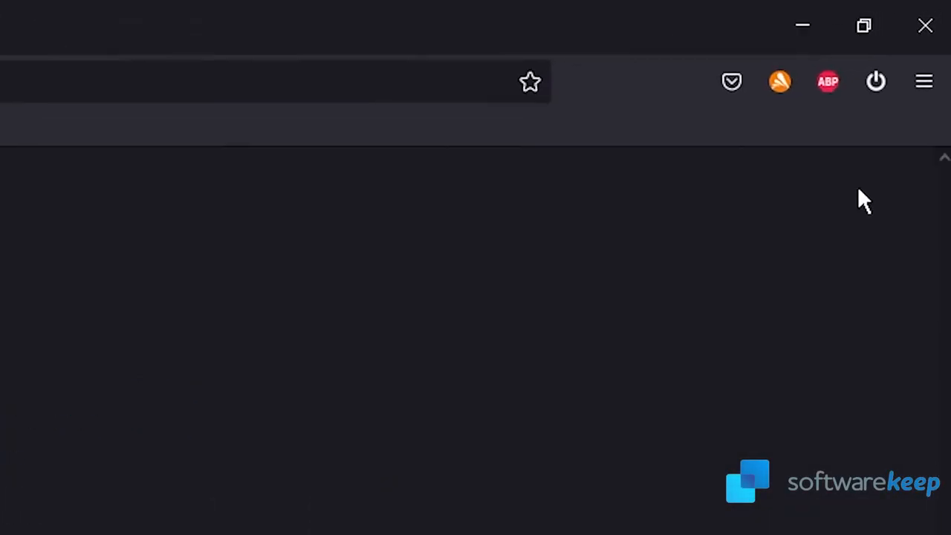
- Review the installed extensions and themes in the Add-ons Manager
left_click(923, 80)
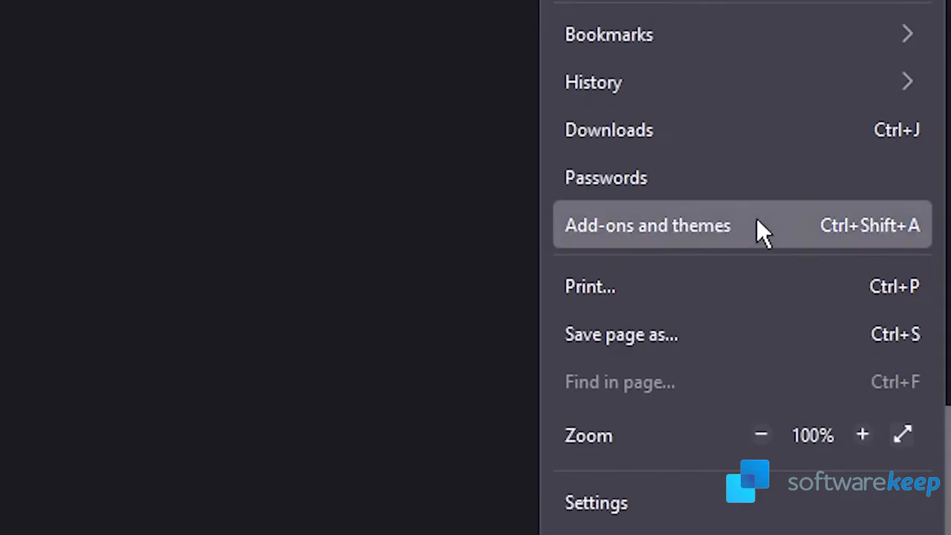
left_click(647, 225)
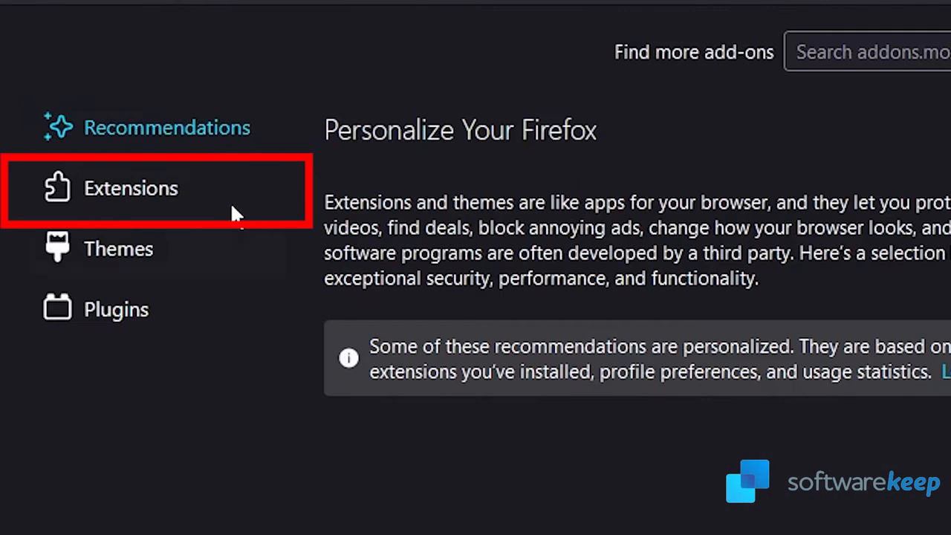
left_click(131, 188)
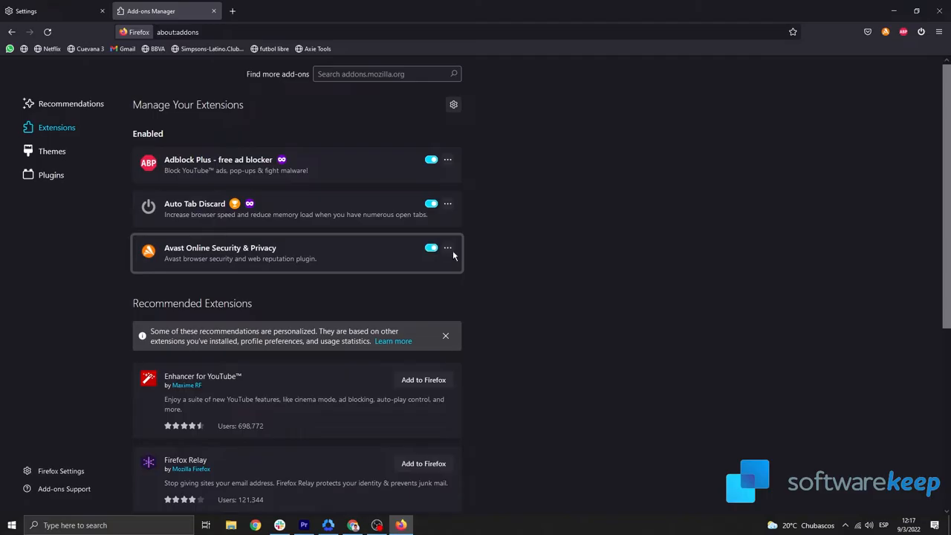
mouse_move(159, 187)
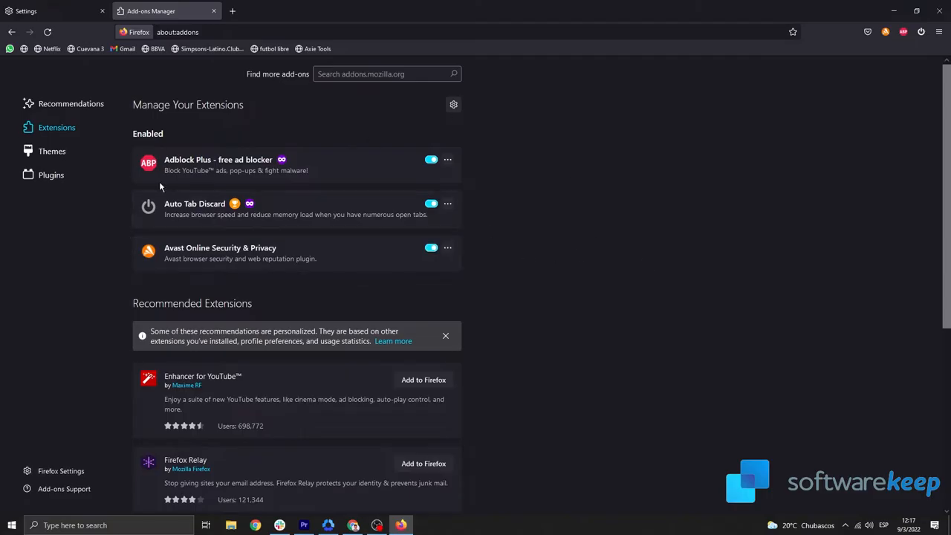
left_click(52, 151)
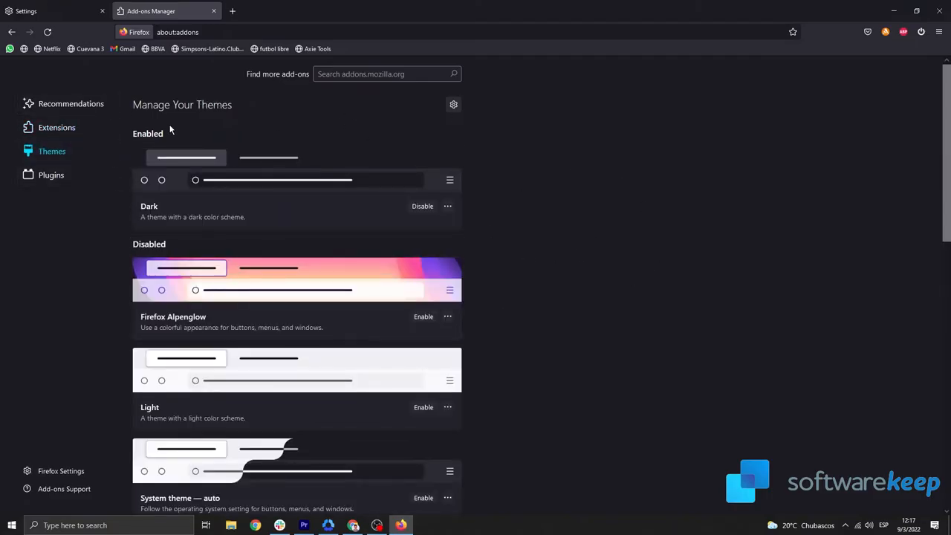
mouse_move(209, 325)
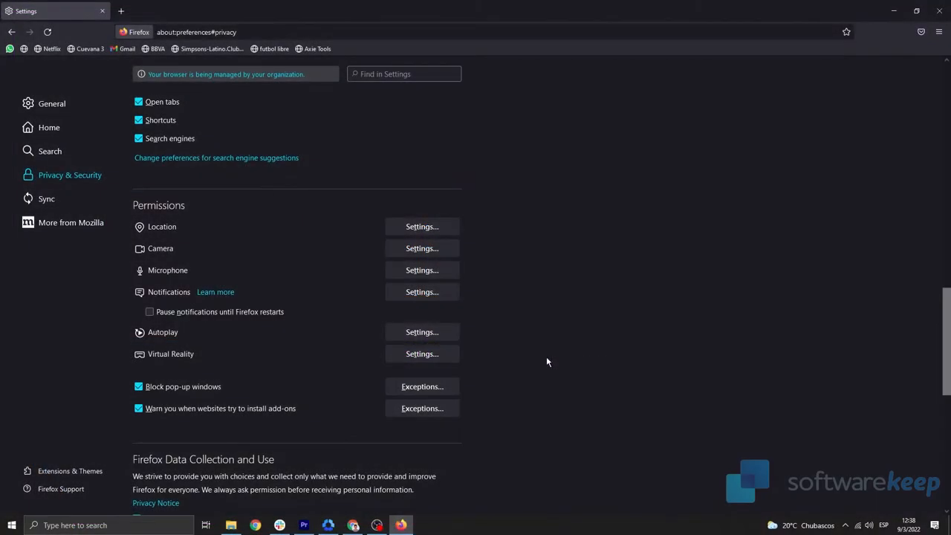
- Load about:memory in a new tab and run Minimize memory usage
left_click(232, 10)
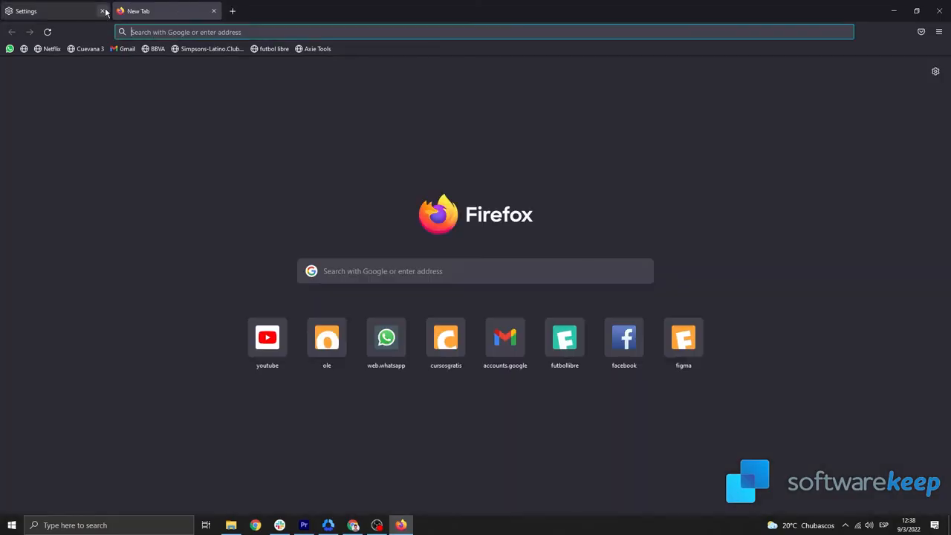
type("app.airtm.com/")
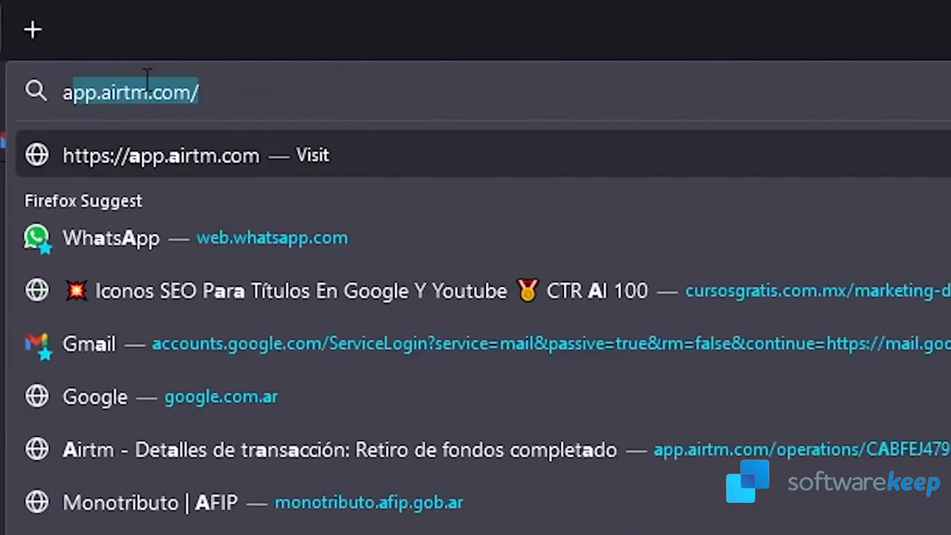
type("about:memory")
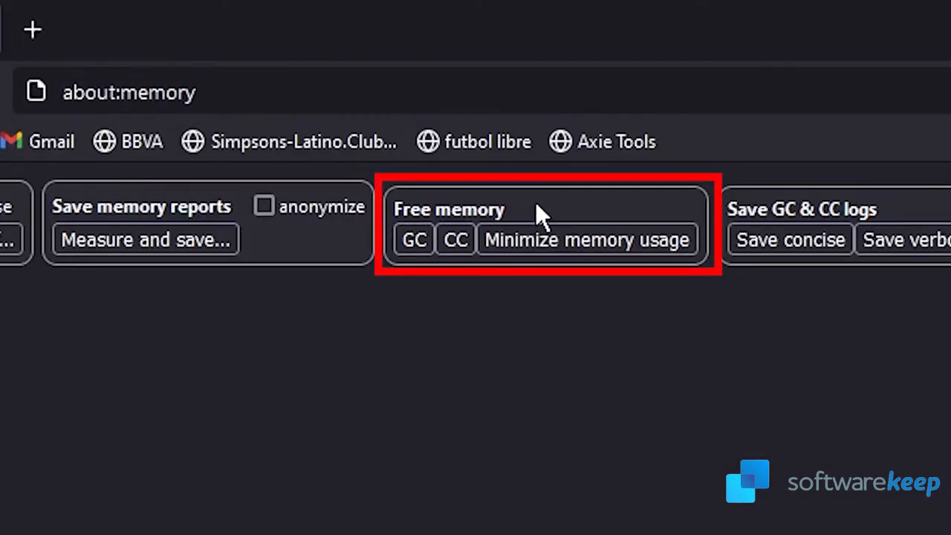
mouse_move(520, 226)
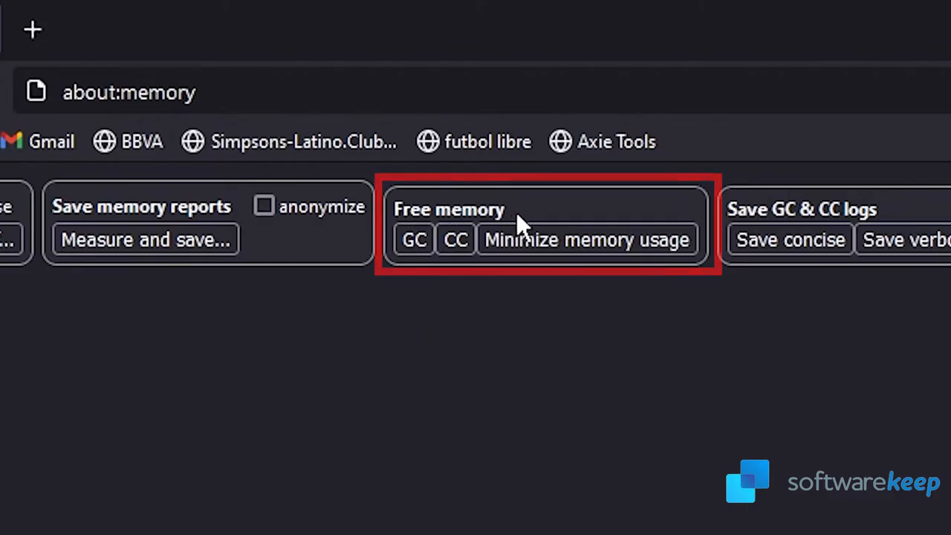
left_click(586, 239)
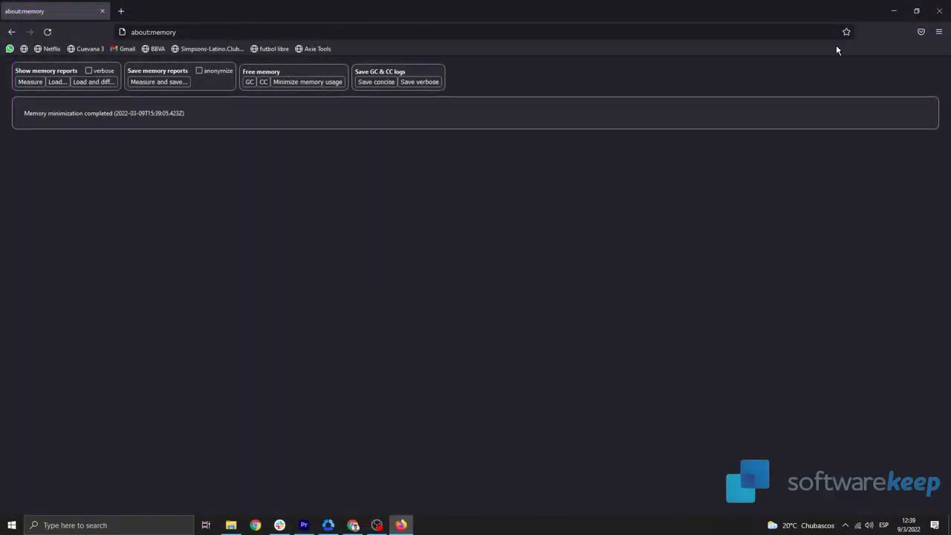
- Under Firefox Data Collection and Use, uncheck sending technical and interaction data to Mozilla
left_click(938, 32)
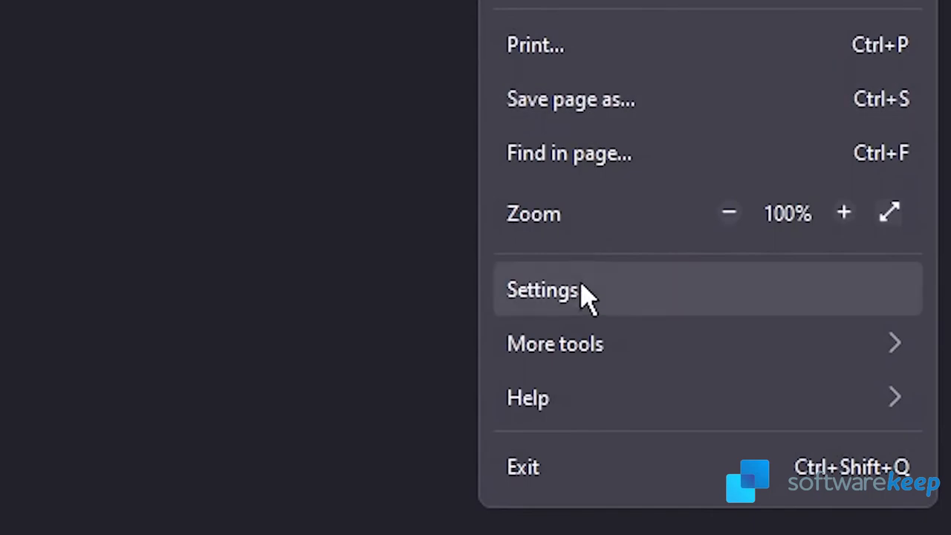
left_click(543, 289)
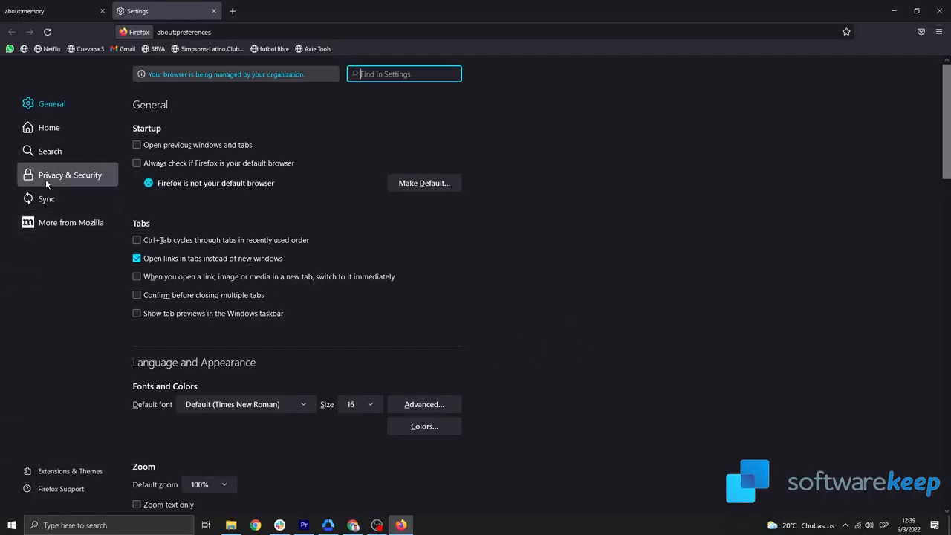
left_click(70, 175)
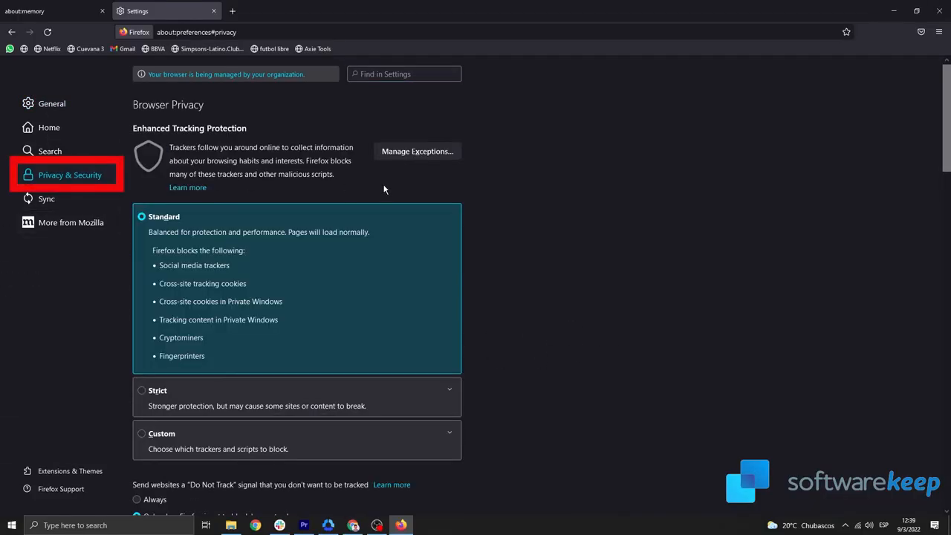
scroll("down", 3)
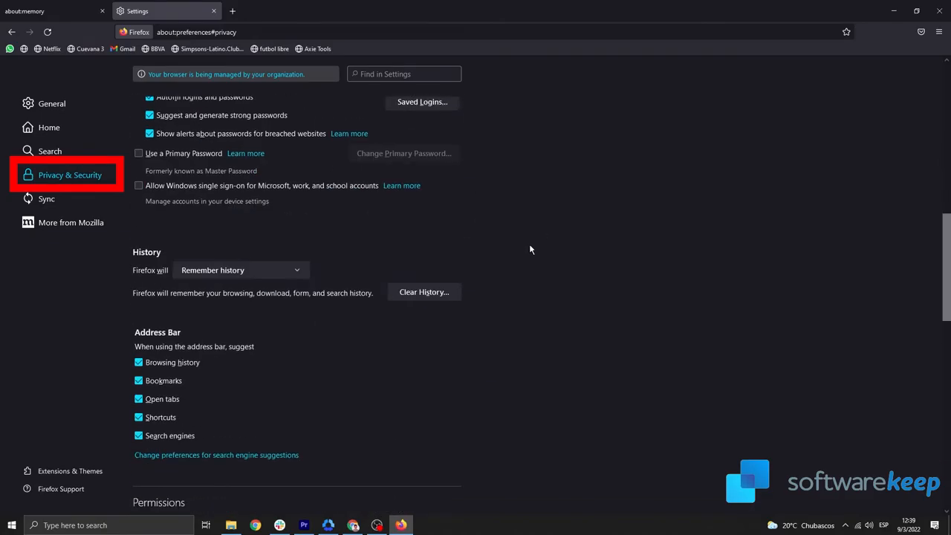
scroll("down", 3)
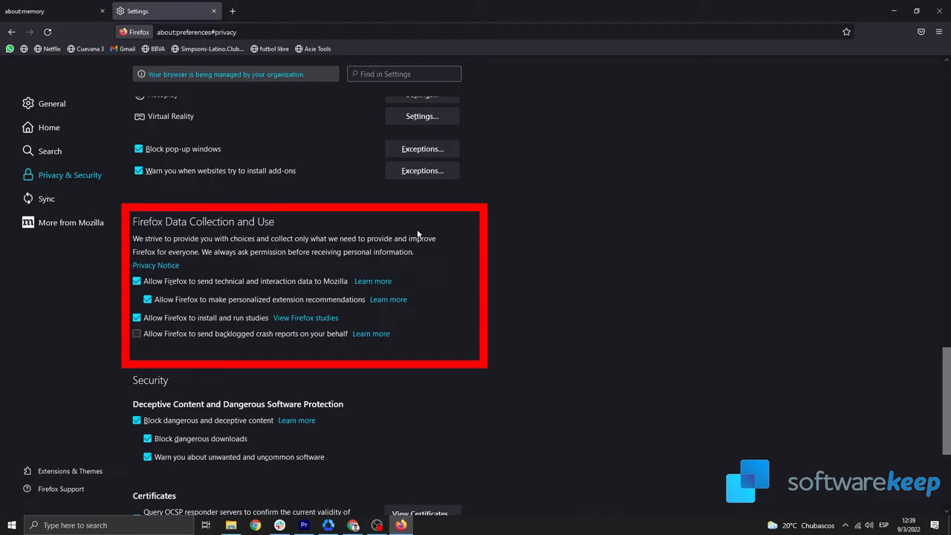
left_click(136, 280)
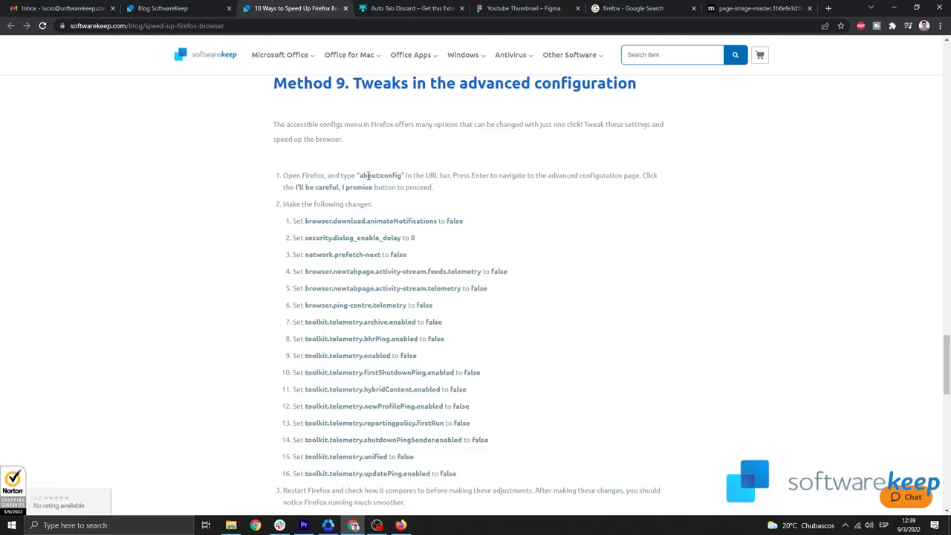
- In about:config, toggle browser.download.animateNotifications to false and return to the article
double_click(371, 220)
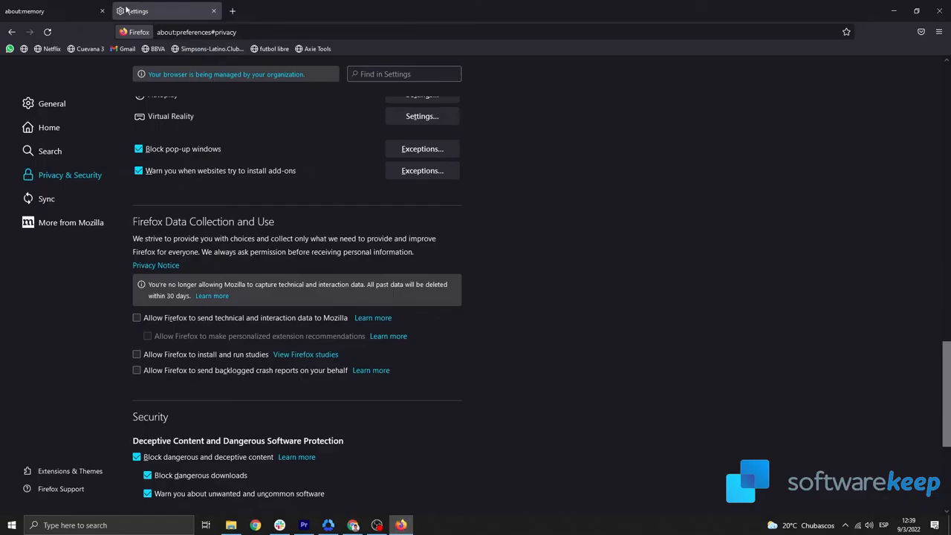
left_click(231, 10)
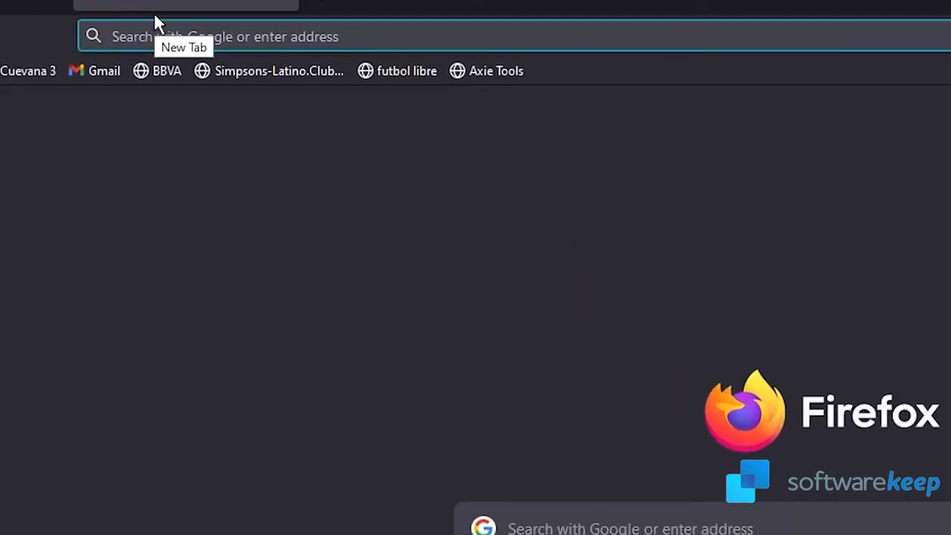
type("about:config")
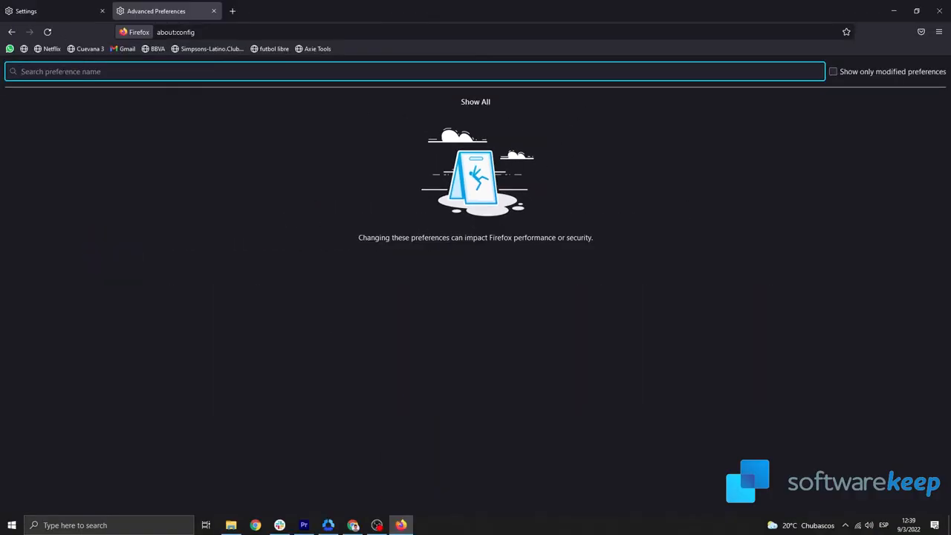
type("browser.download.animateNotifications")
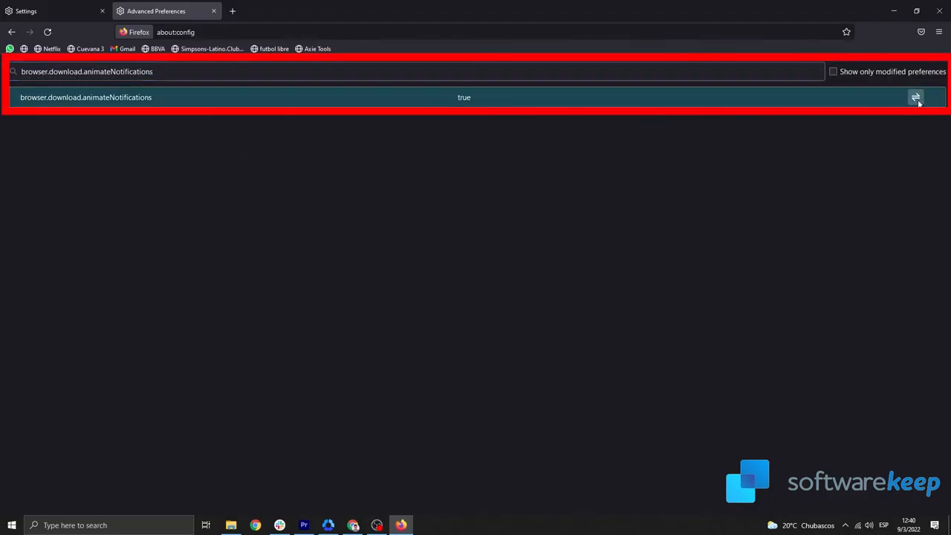
left_click(915, 96)
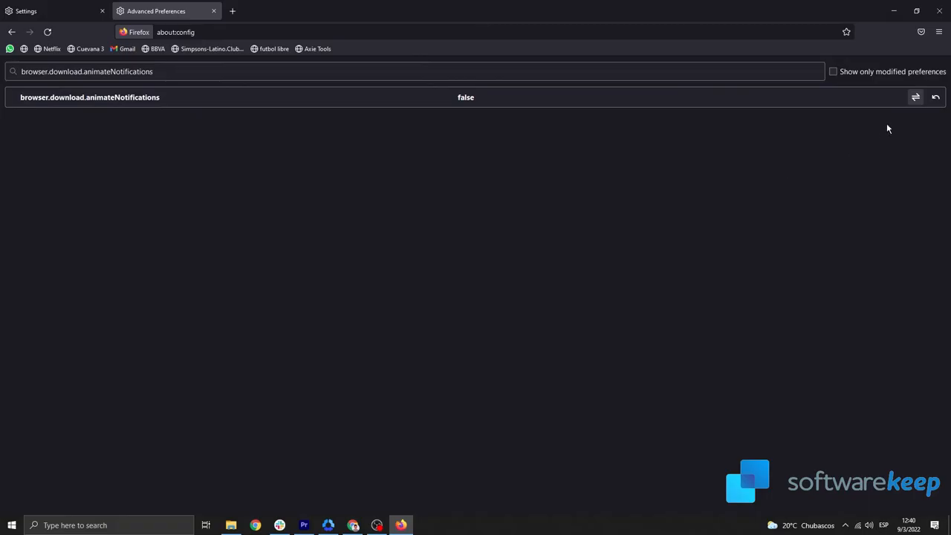
left_click(915, 96)
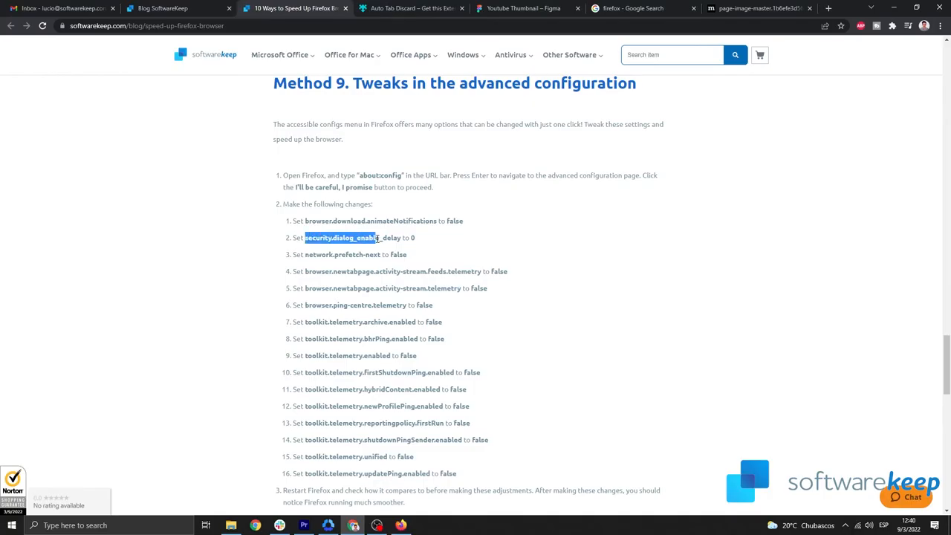
- Set the security.dialog_enable_delay preference to 0
right_click(353, 237)
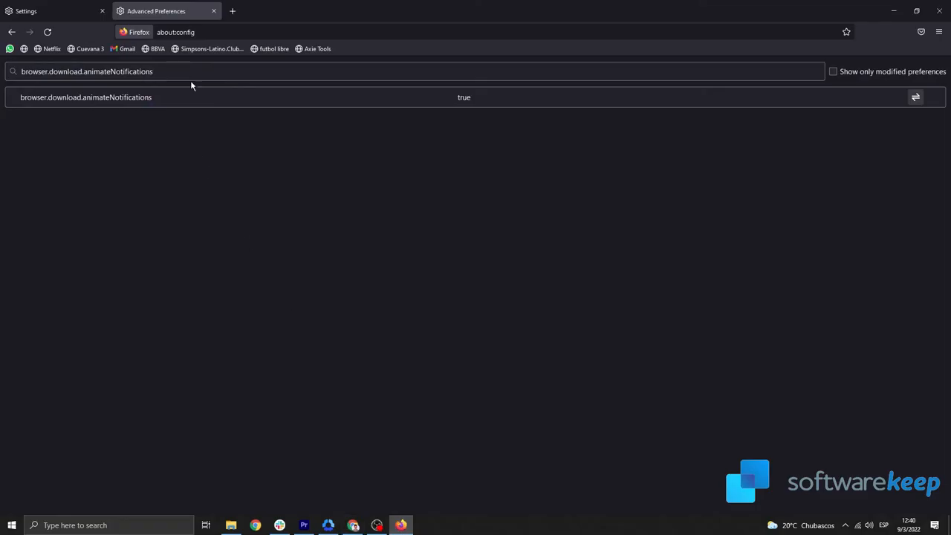
type("security.dialog_enable_delay")
type("0")
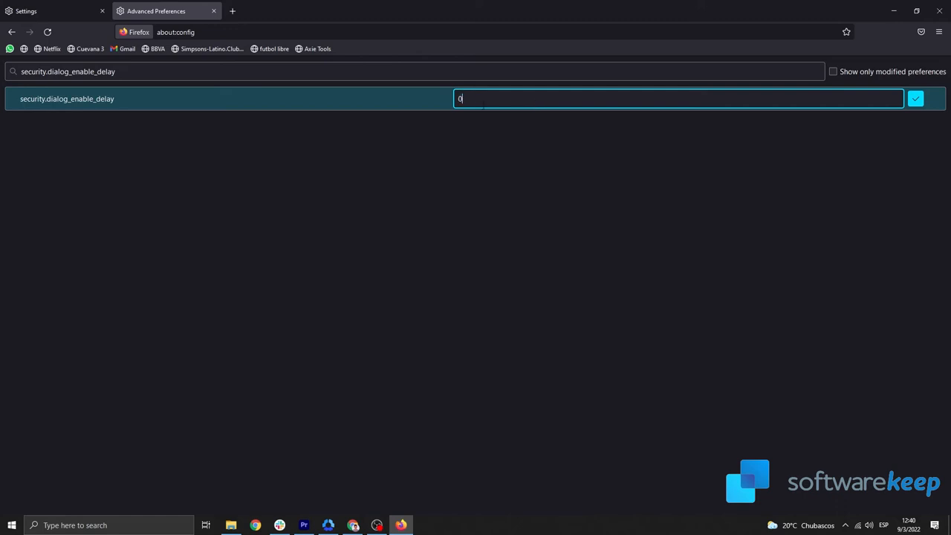
left_click(916, 98)
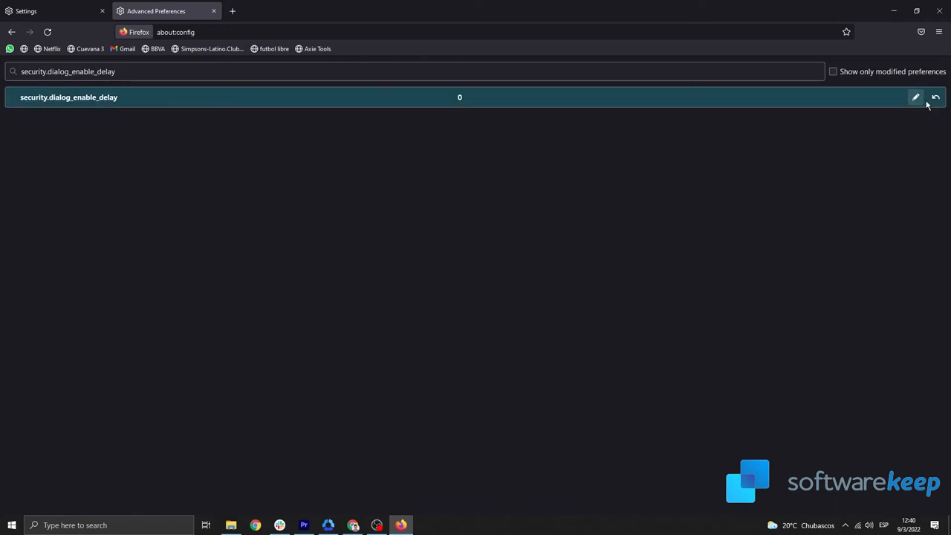
left_click(915, 97)
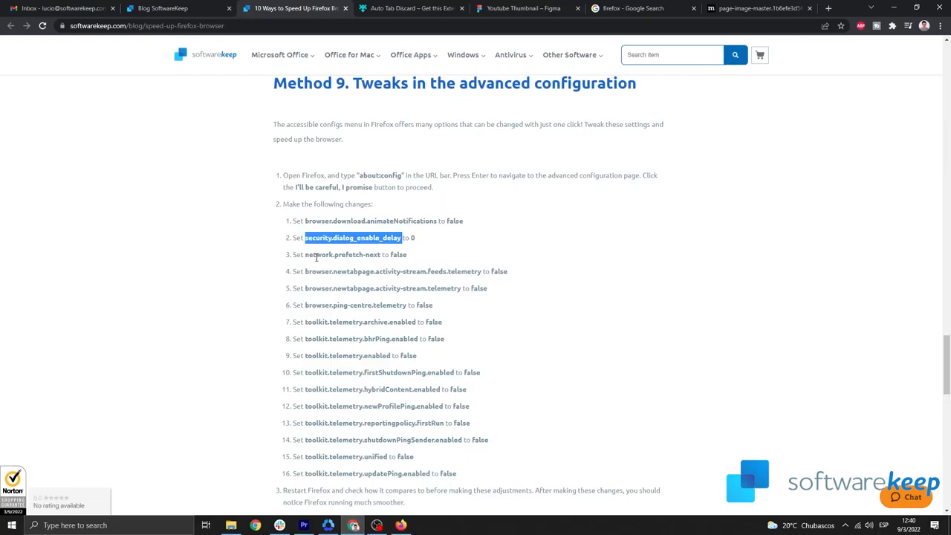
- Switch the network.prefetch-next preference to false
double_click(342, 254)
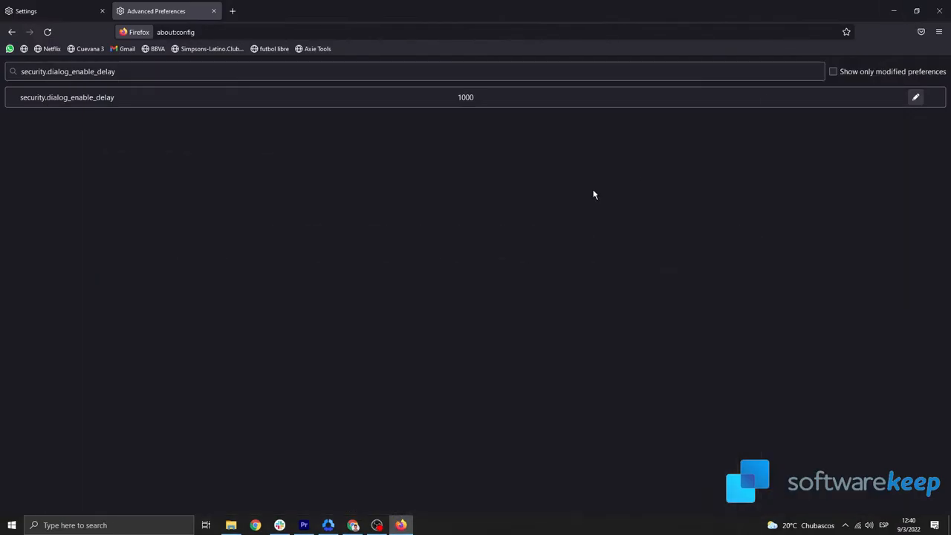
type("network.prefetch-next")
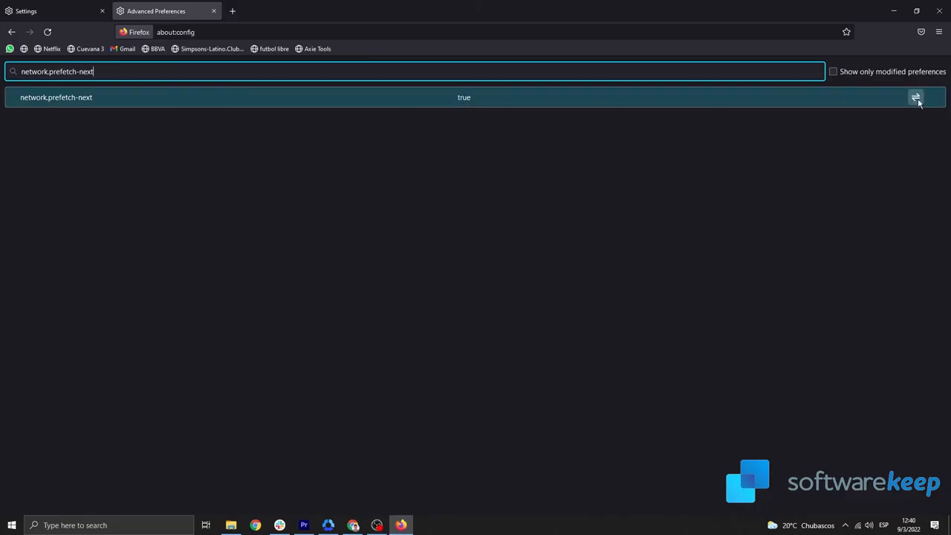
left_click(915, 98)
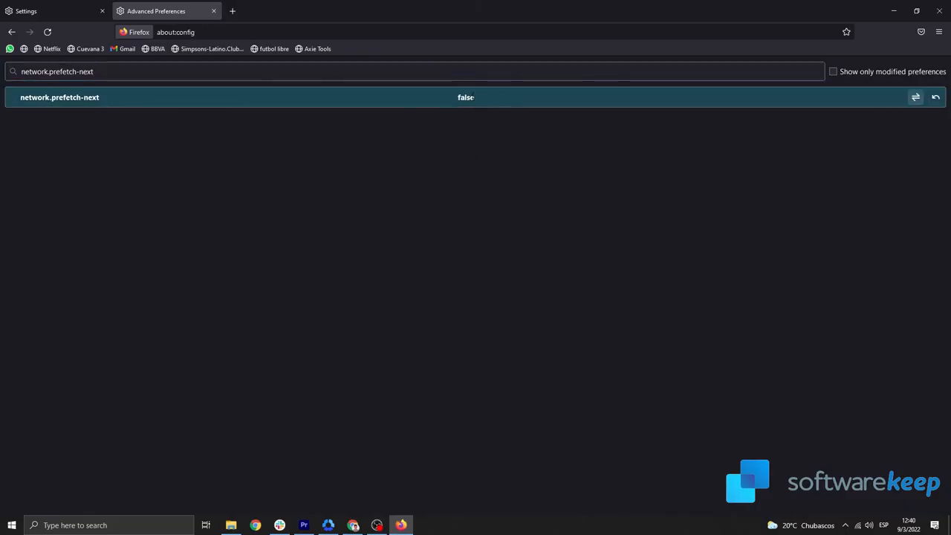
left_click(915, 97)
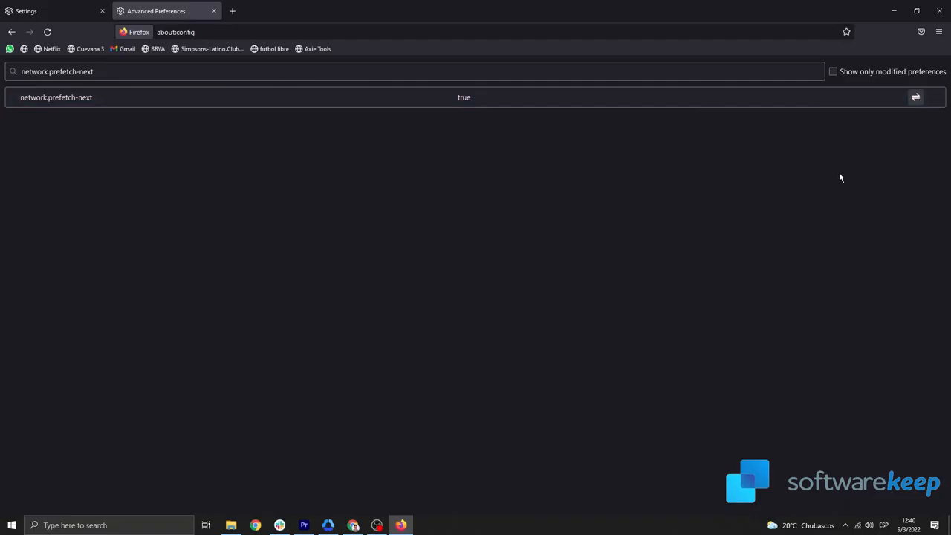
mouse_move(396, 311)
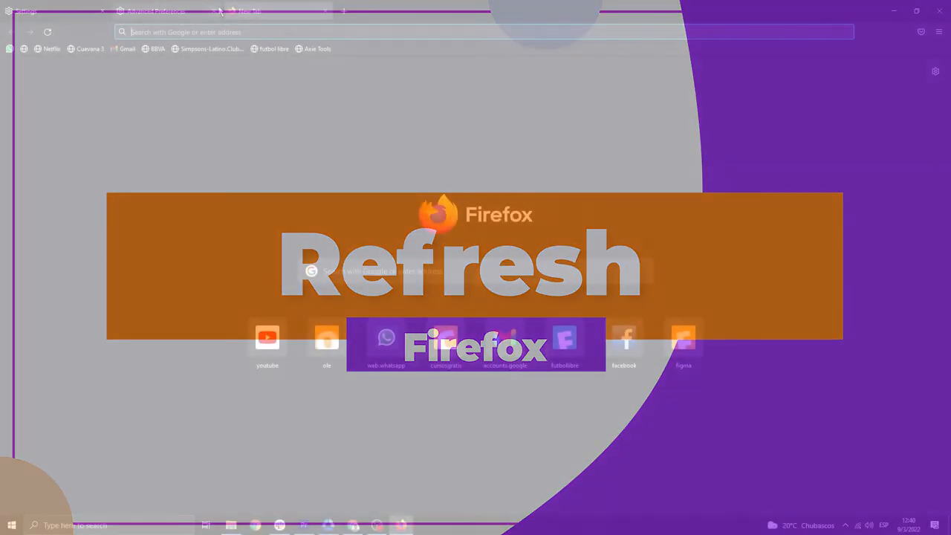
- From about:support, clear the startup cache and confirm the restart
type("app.airtm.com/")
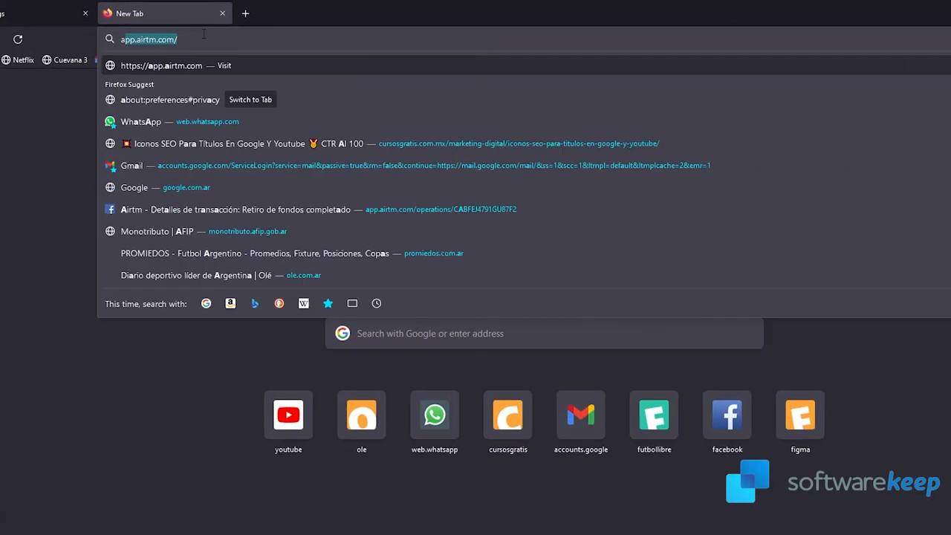
type("about:support")
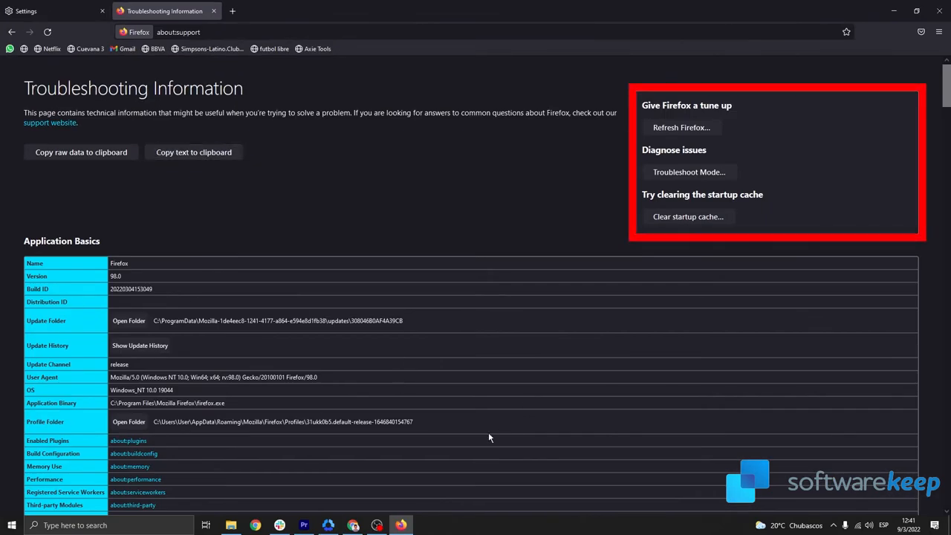
mouse_move(650, 229)
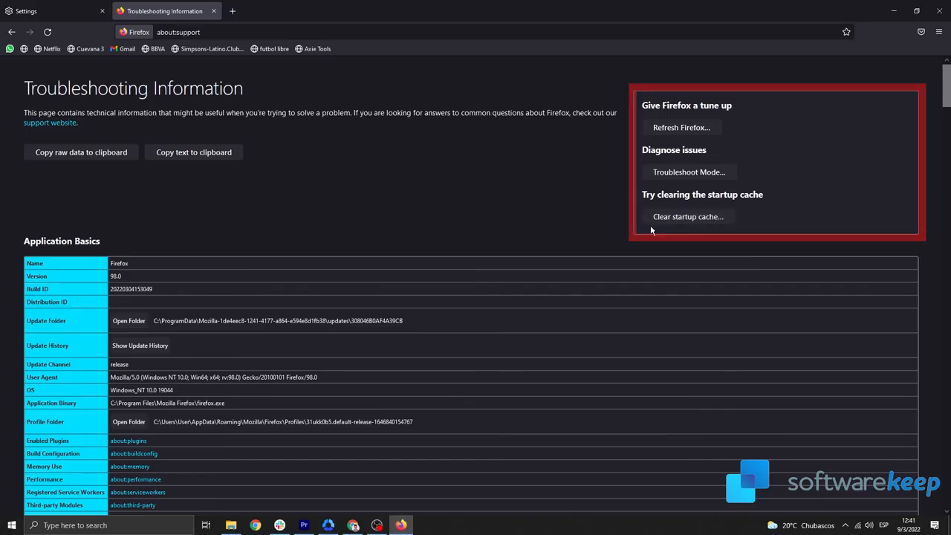
left_click(687, 216)
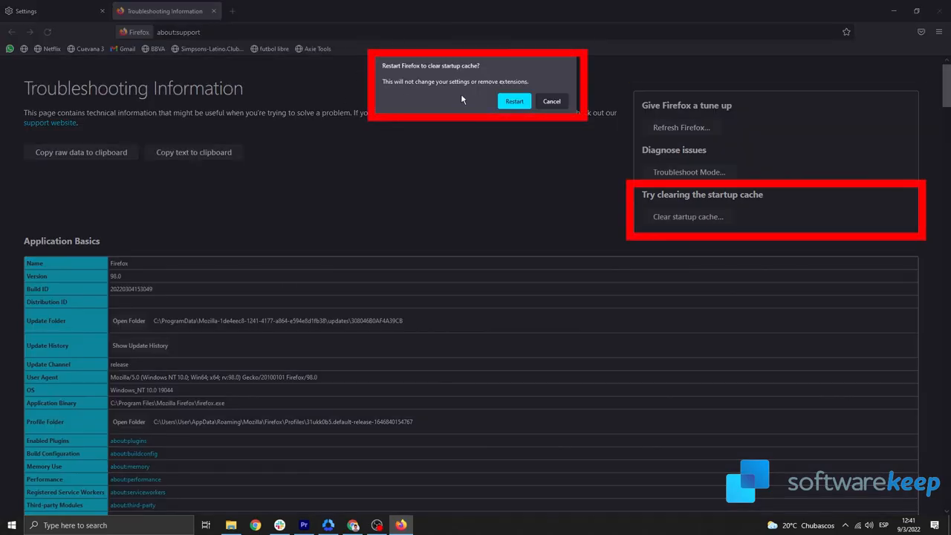
left_click(551, 101)
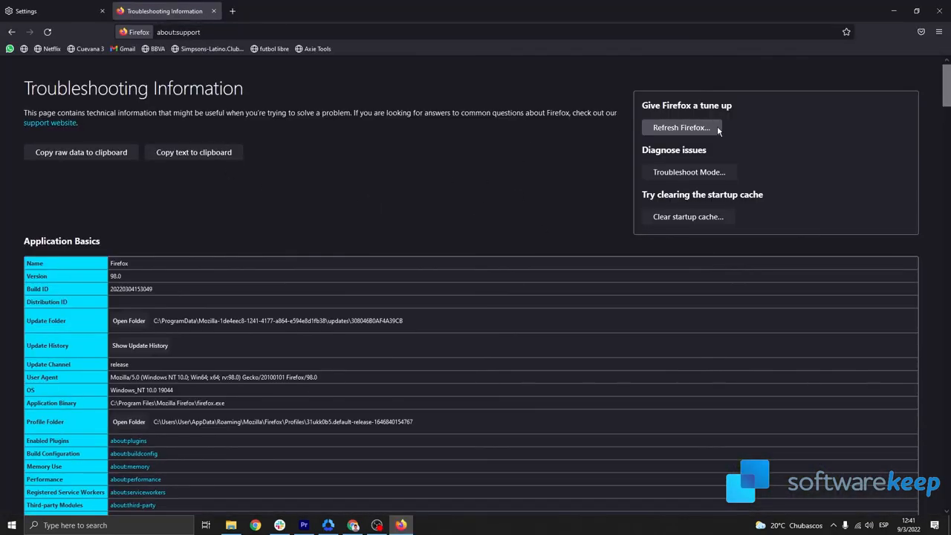
- Refresh Firefox to its default settings and confirm
left_click(681, 127)
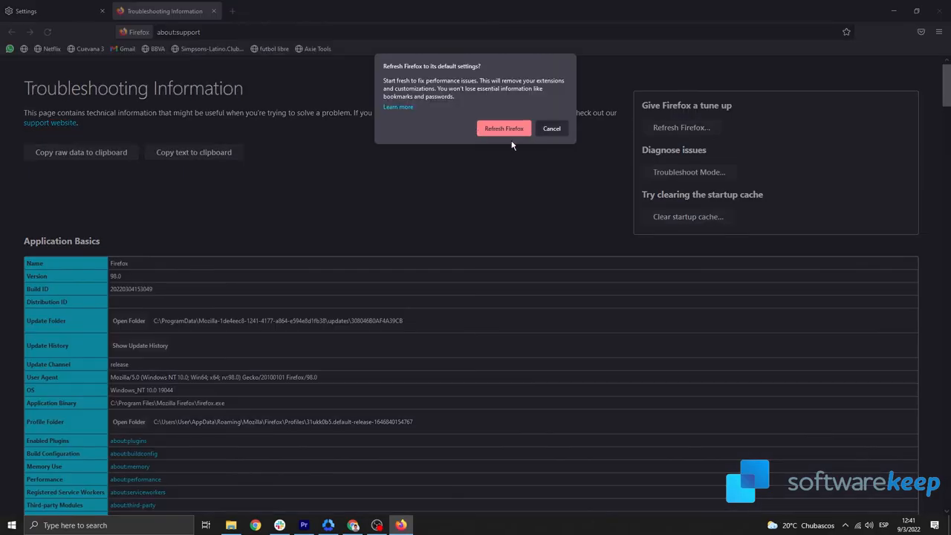
left_click(503, 127)
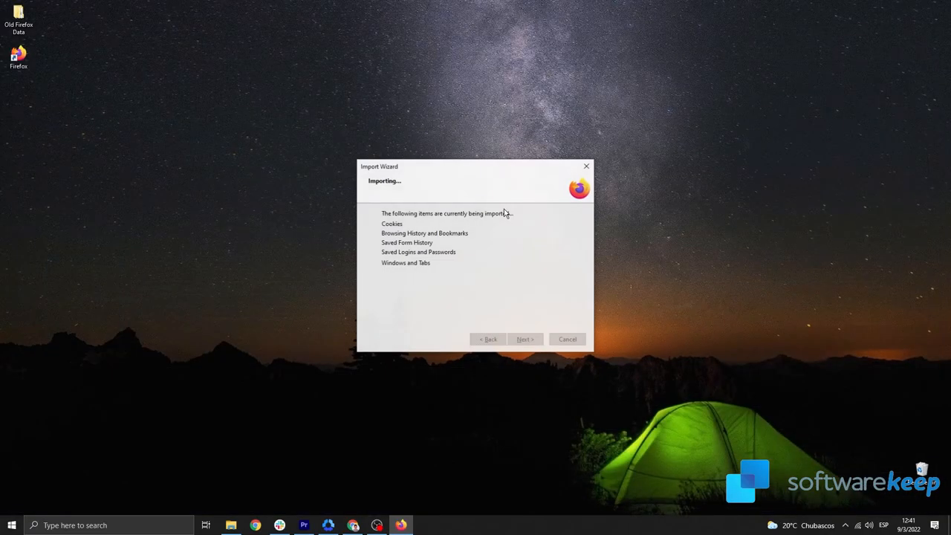